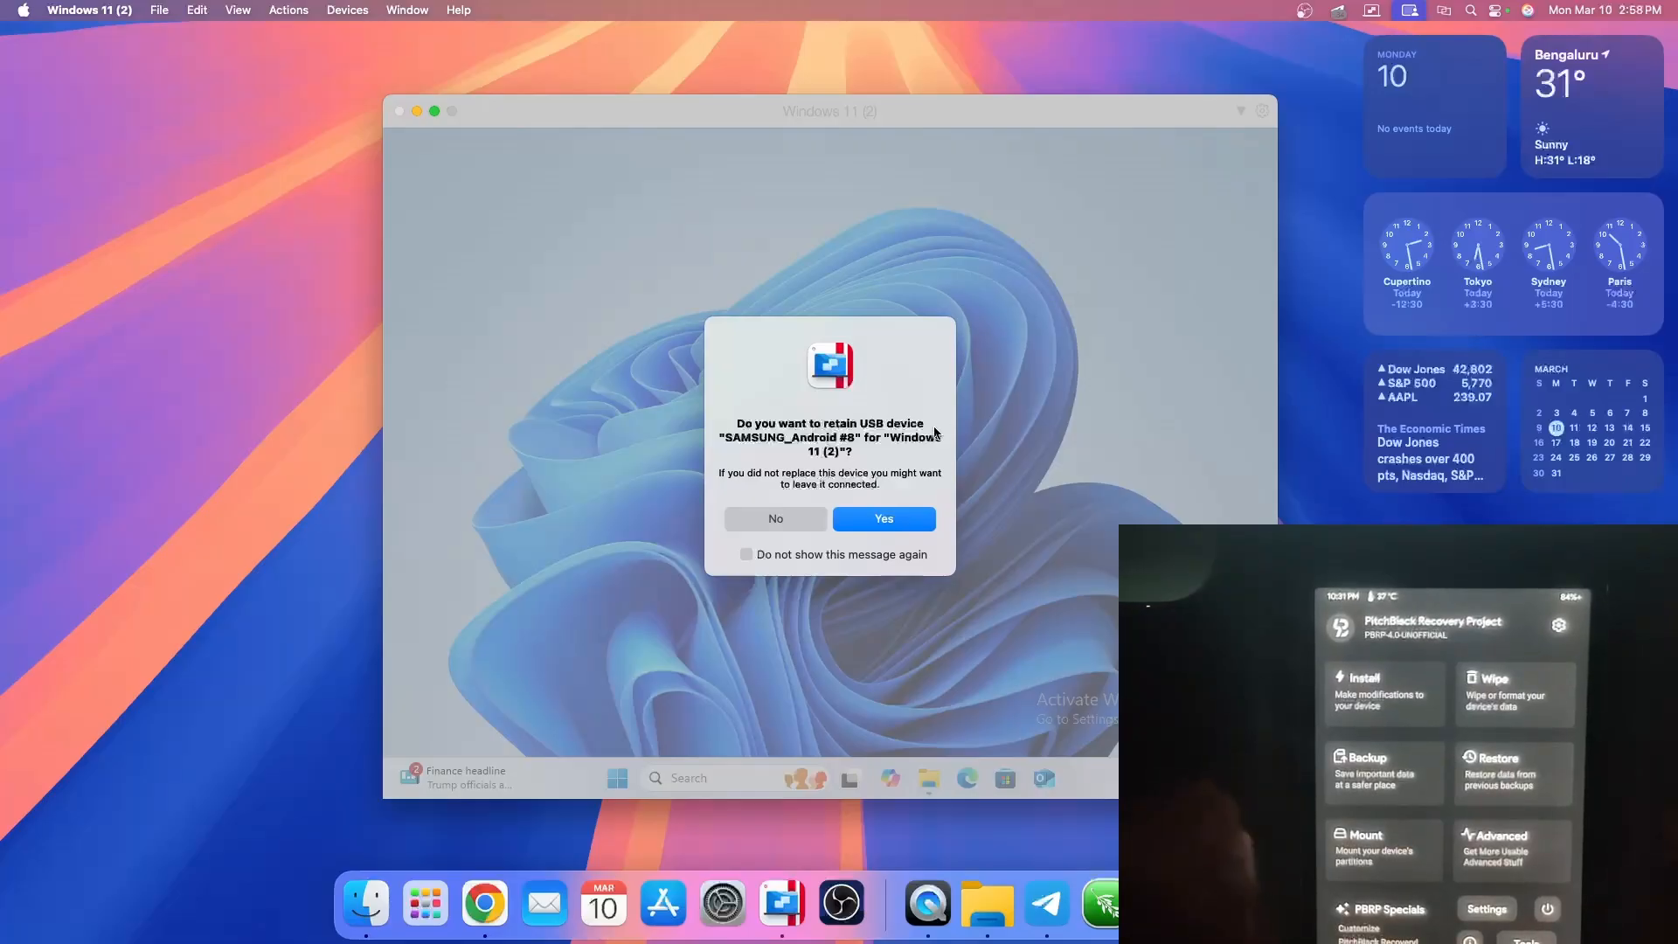
- Answer Yes to retain the SAMSUNG_Android USB device on the Windows 11 VM
click(880, 519)
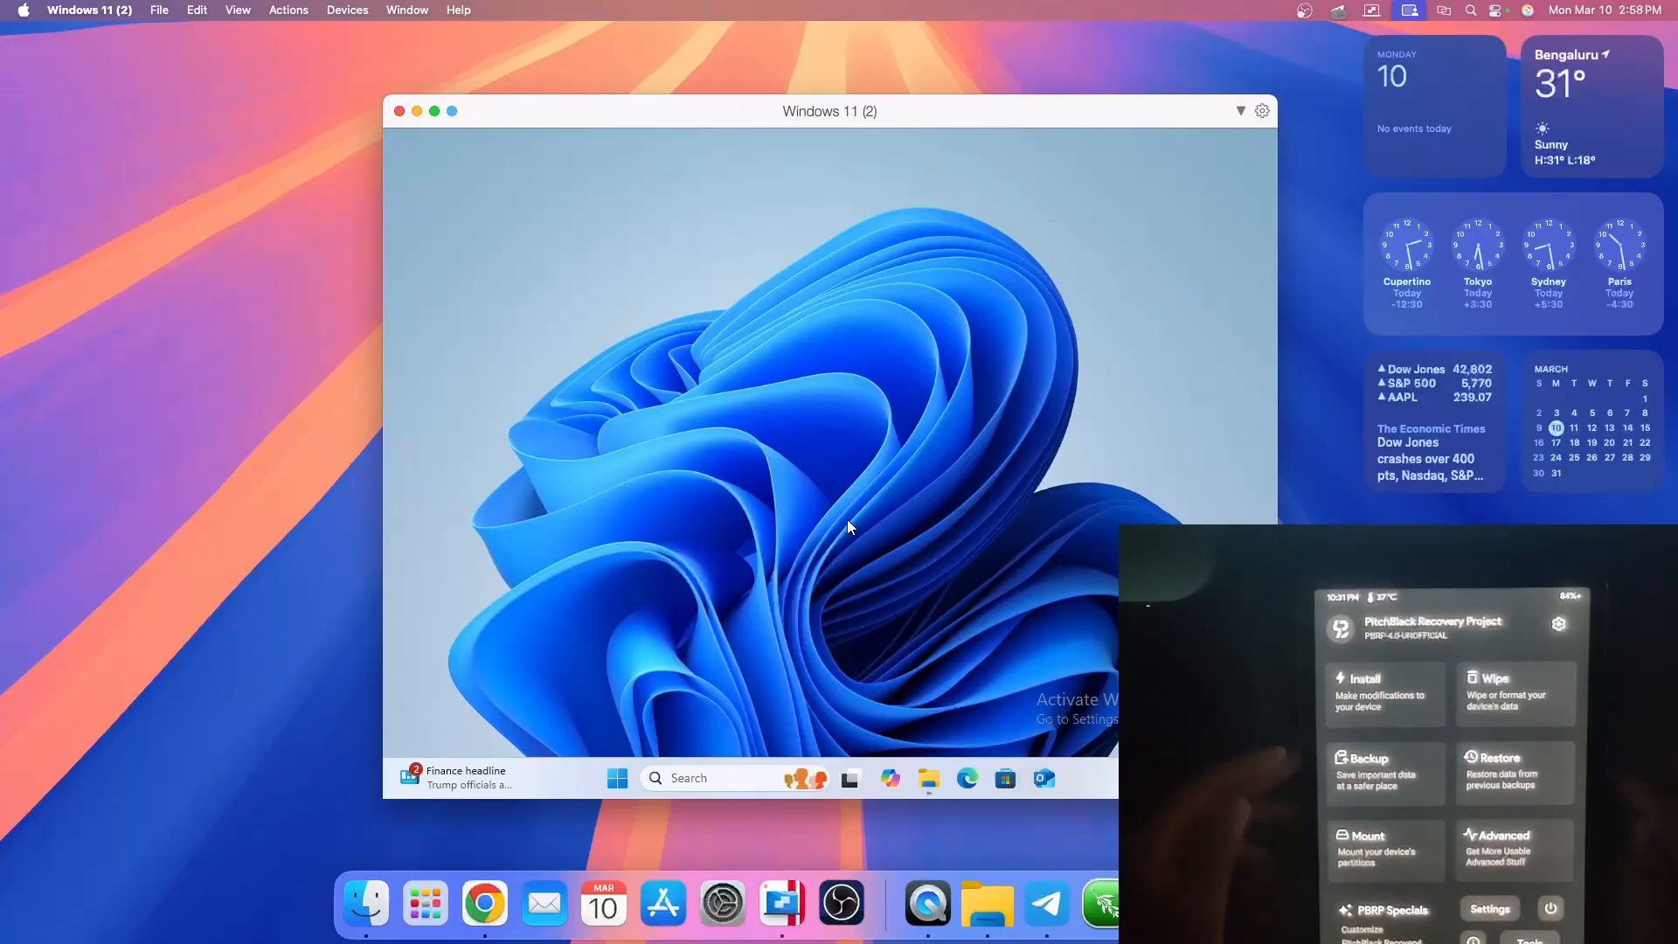
mouse_move(828, 352)
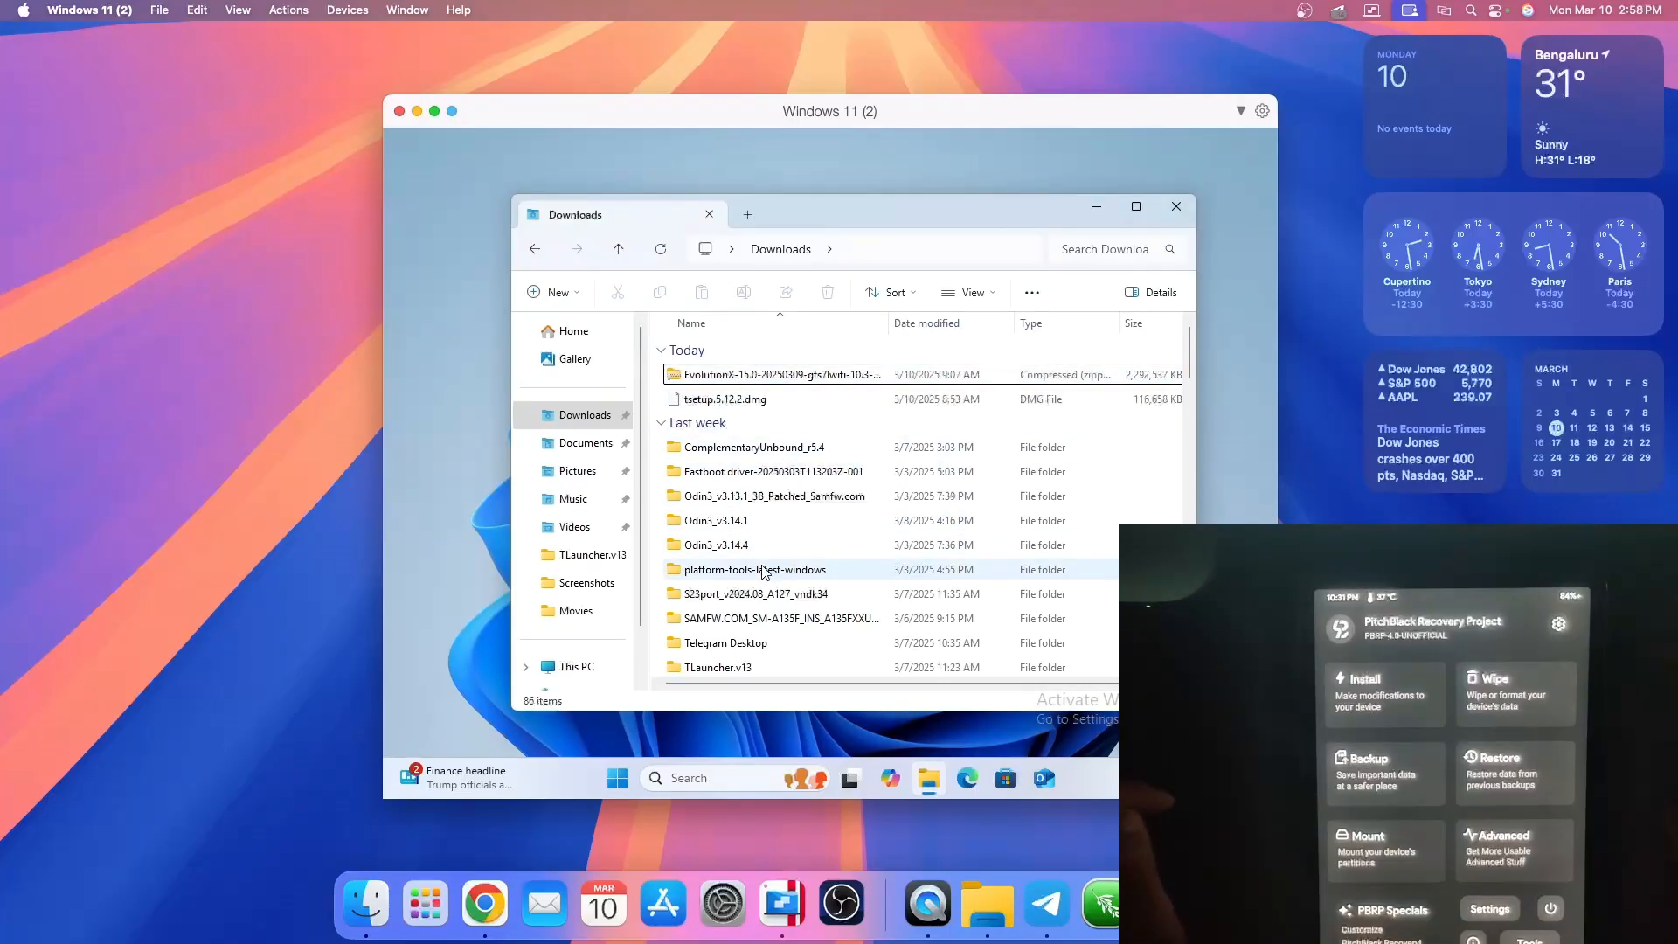
- Navigate from Downloads into platform-tools-latest-windows\platform-tools where adb and fastboot live
double_click(755, 568)
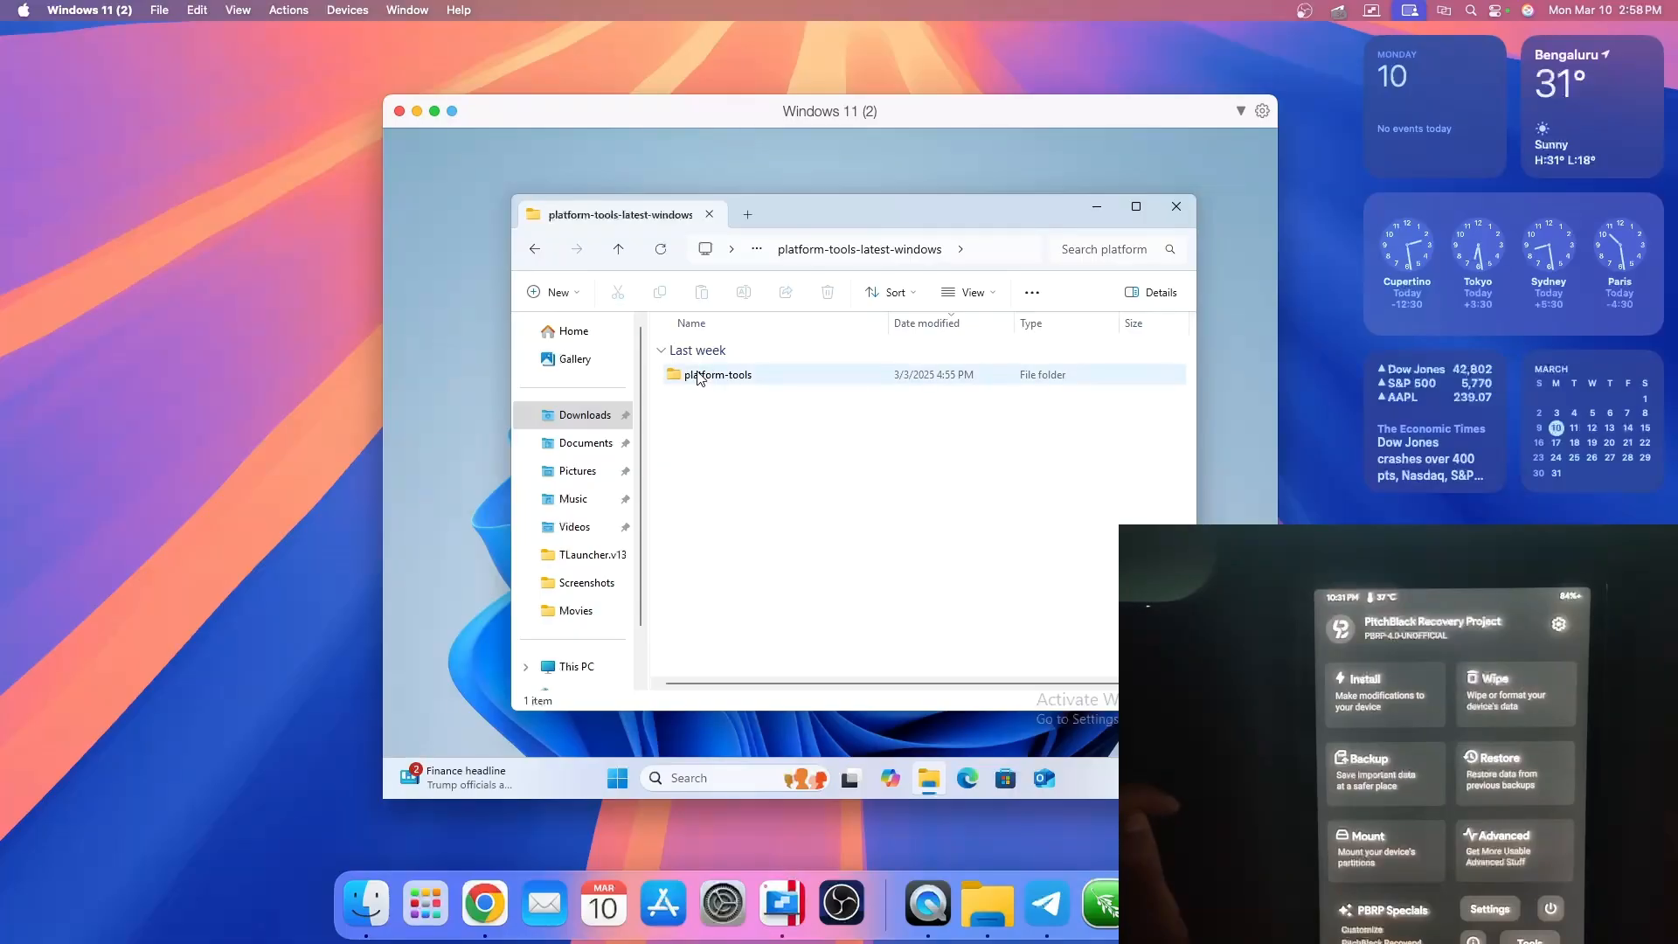
double_click(718, 374)
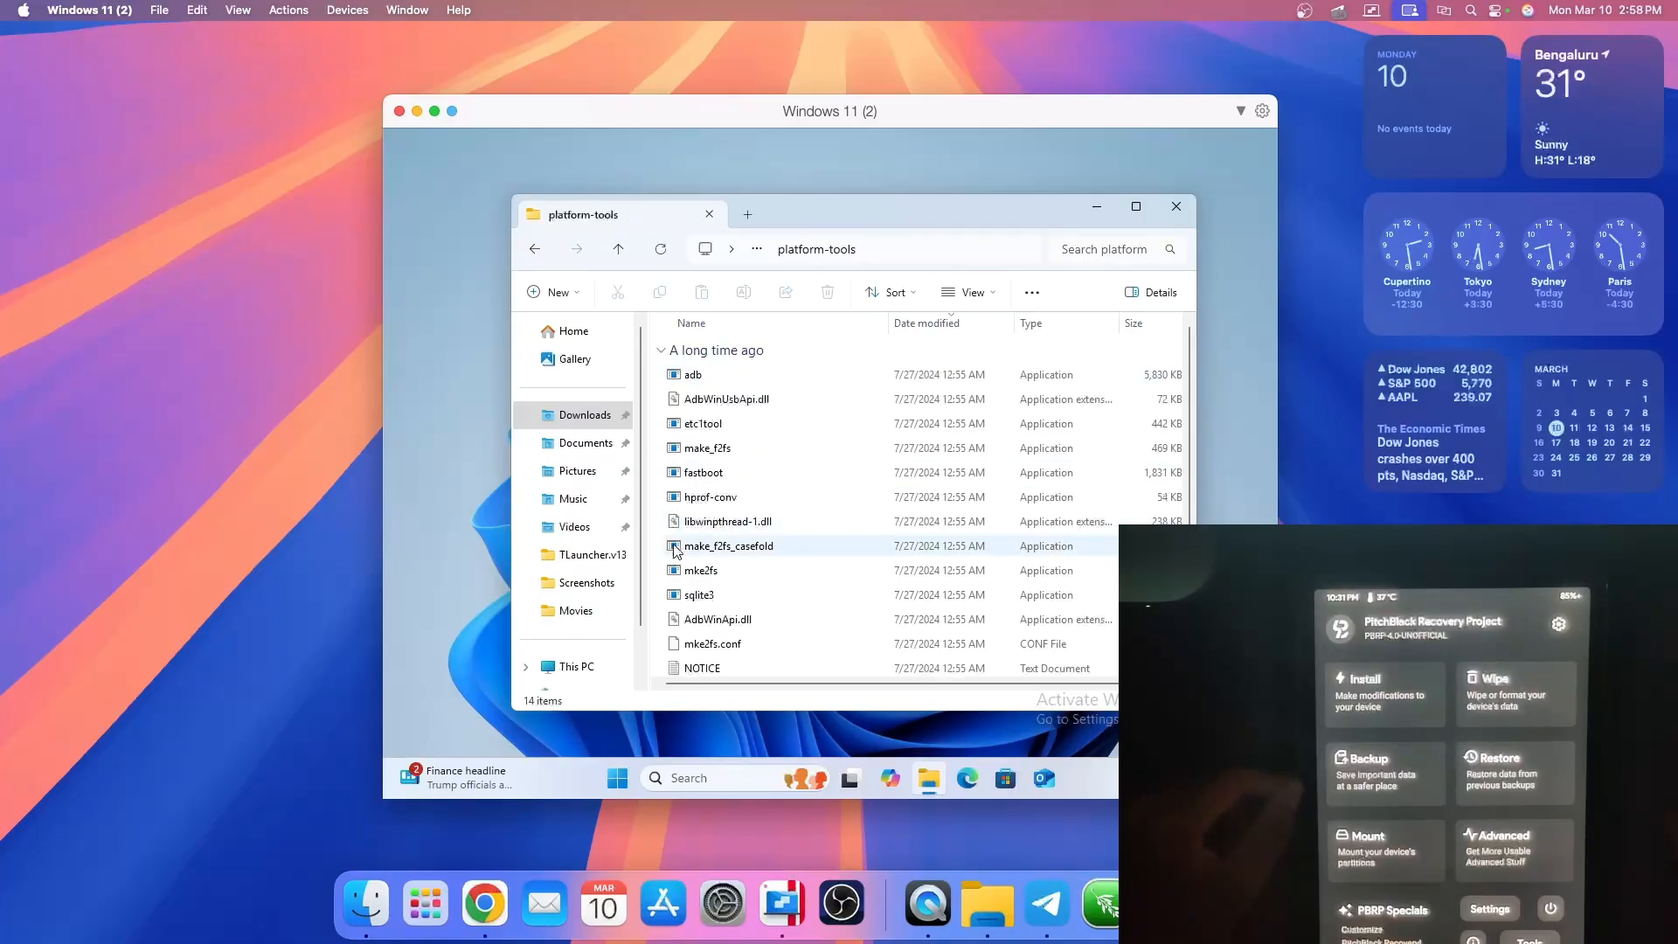
scroll(down, 3)
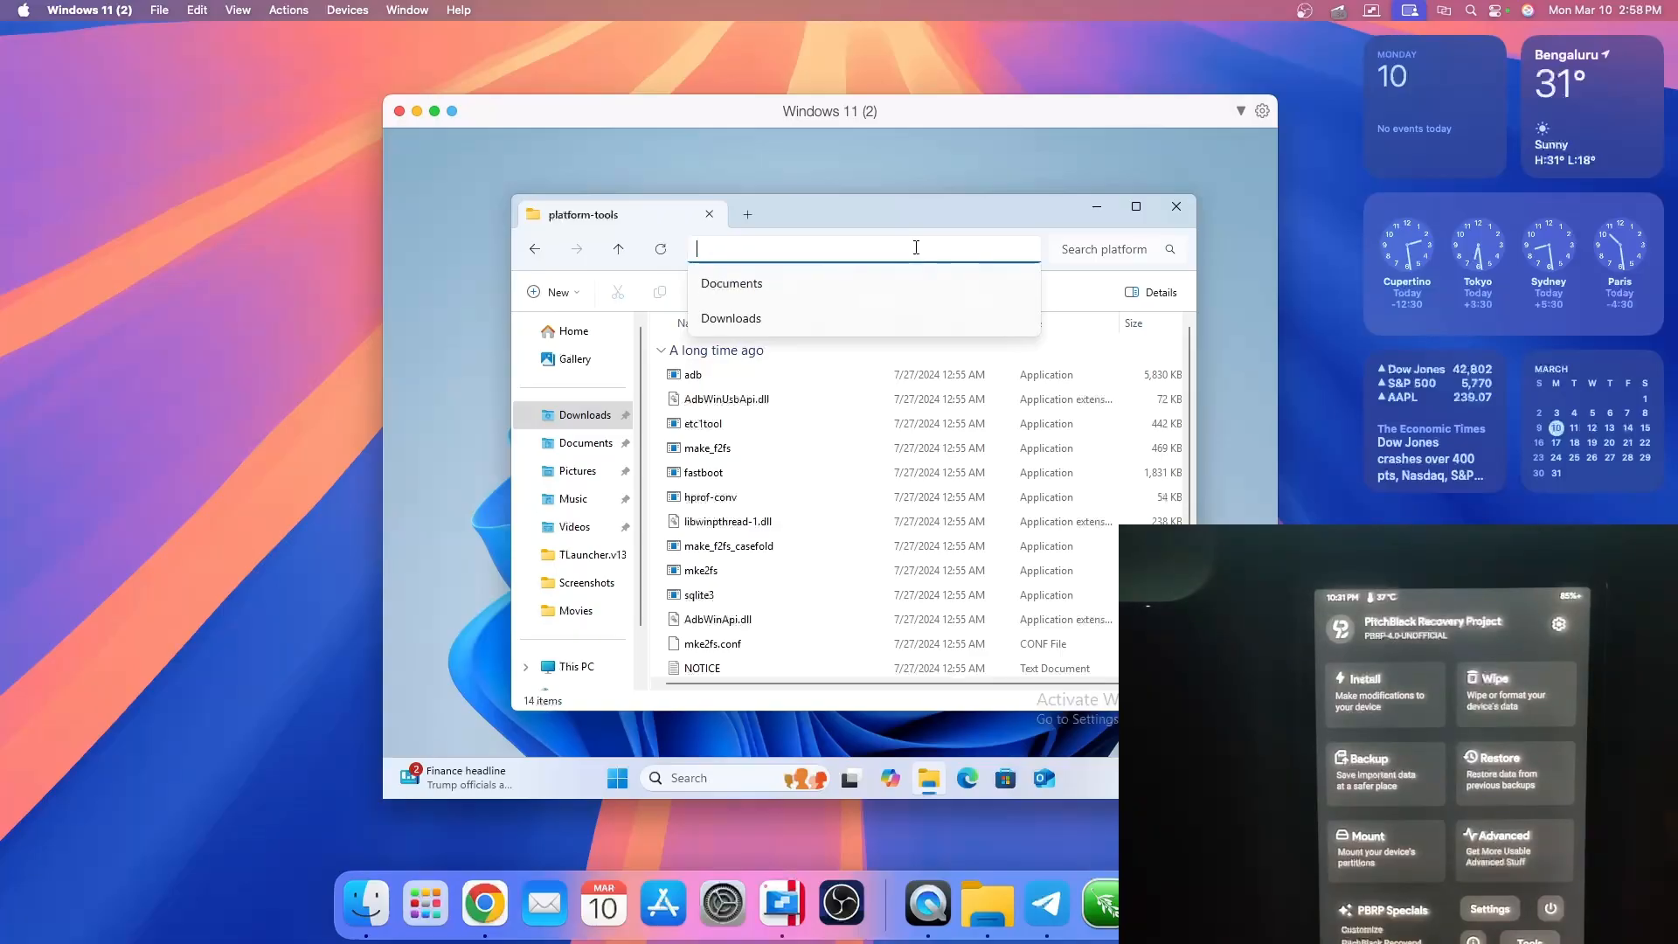
- Launch cmd from the Explorer address bar and run adb devices to see the tablet in recovery mode
text(cmd)
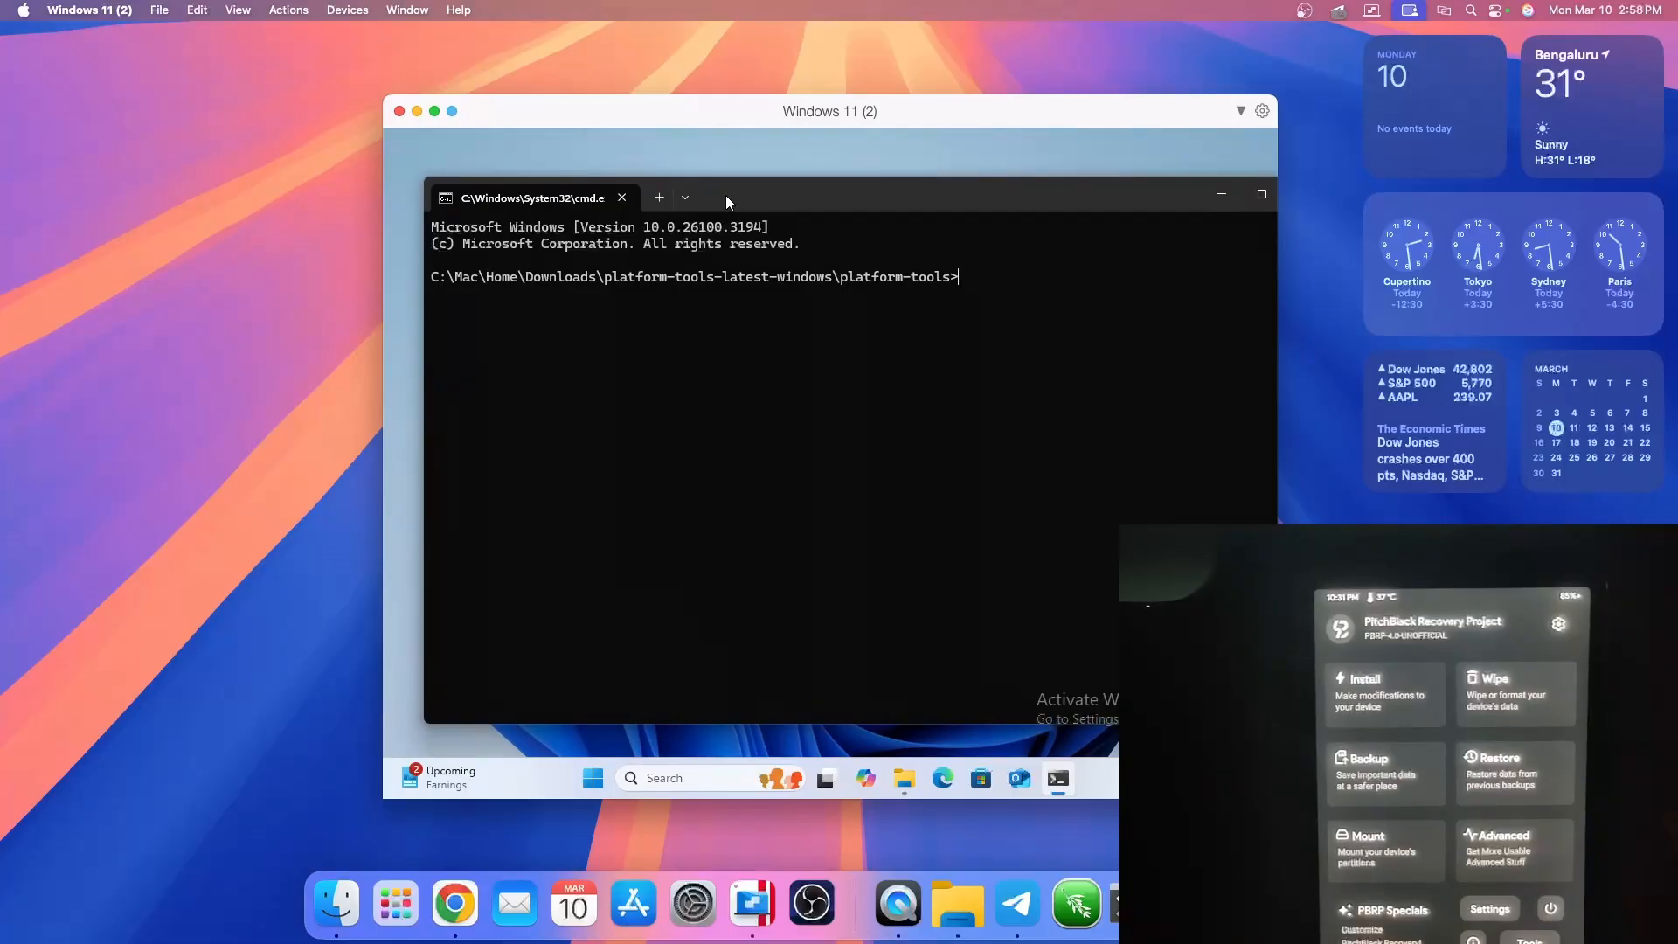
text(adb d)
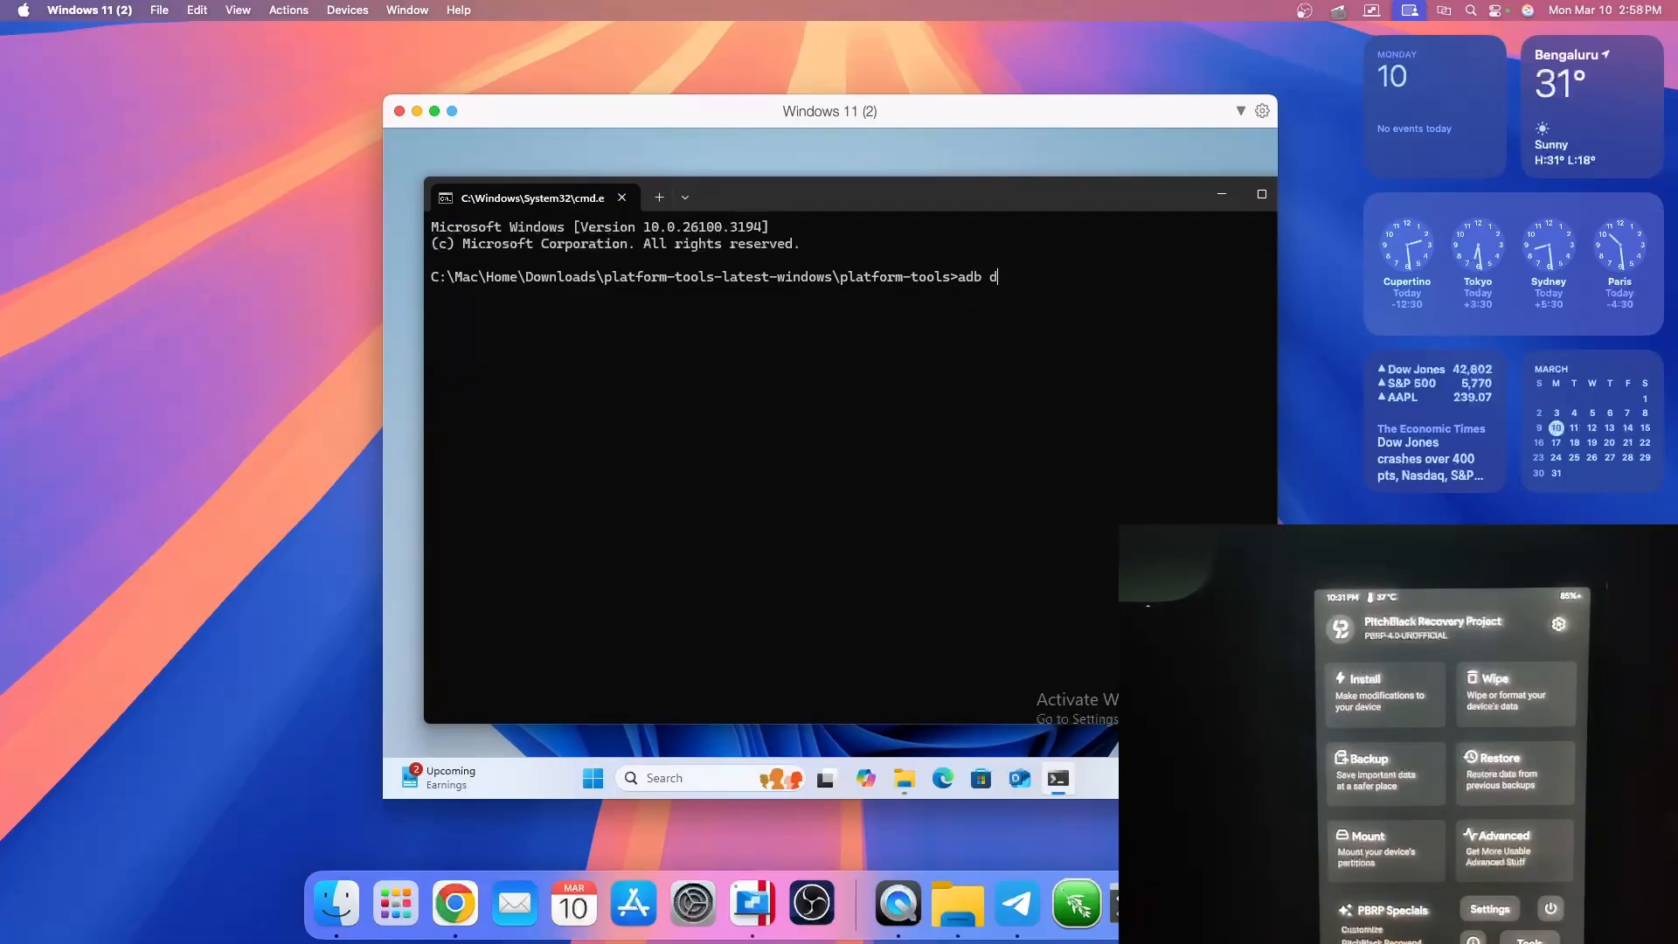
text(ev)
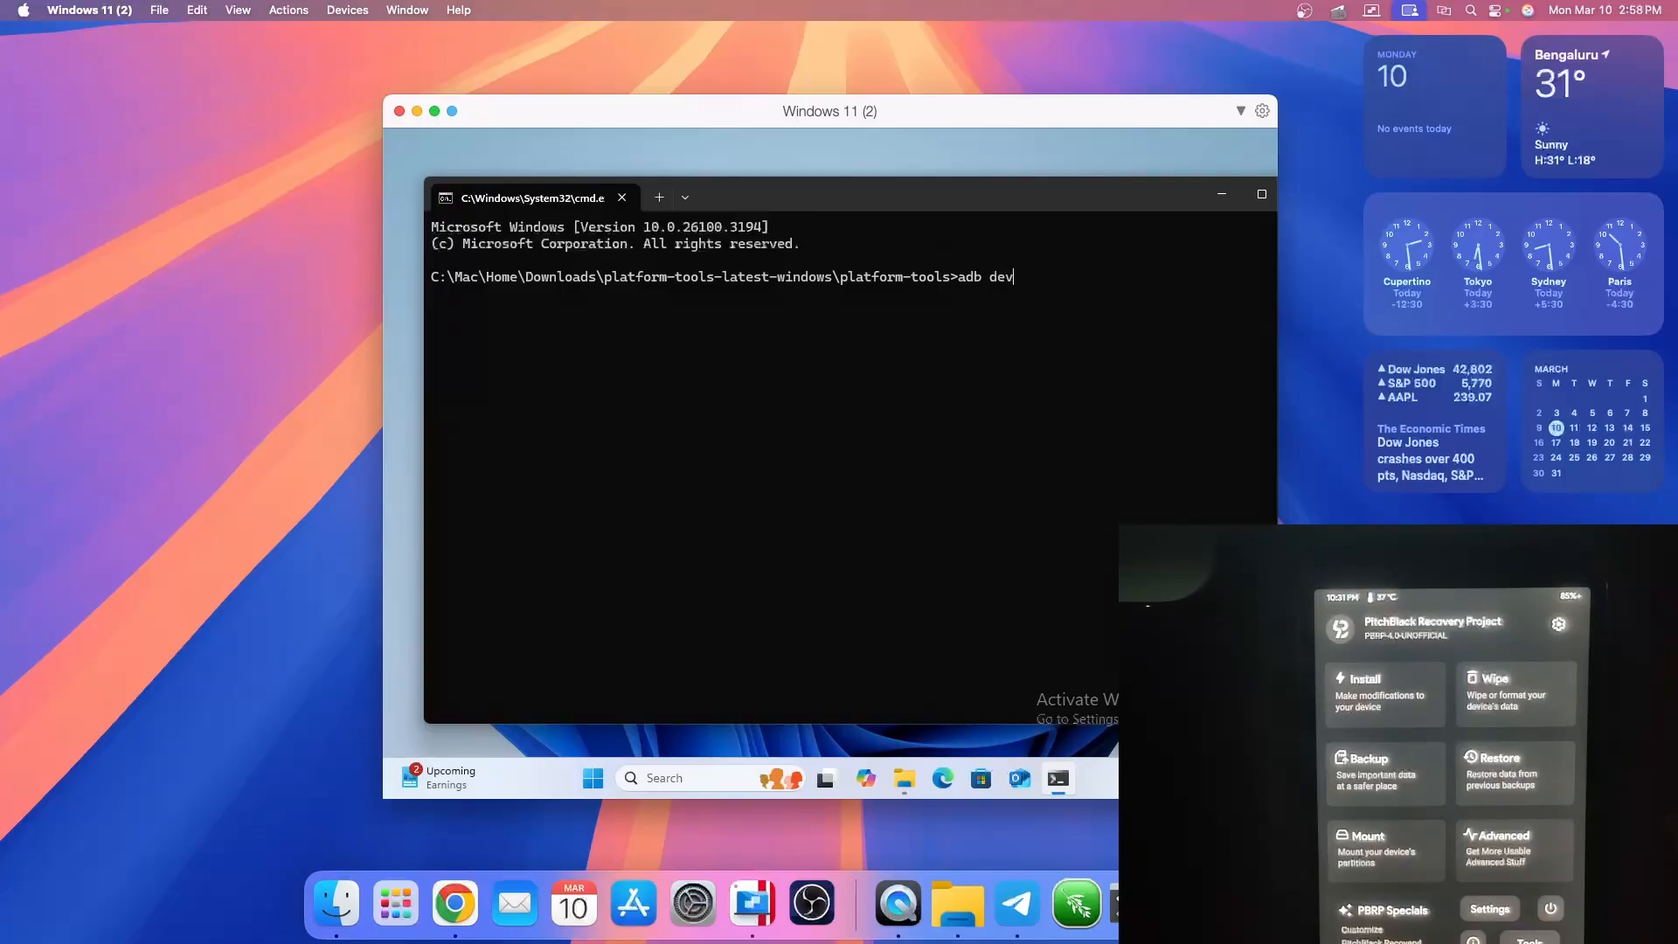
text(ic)
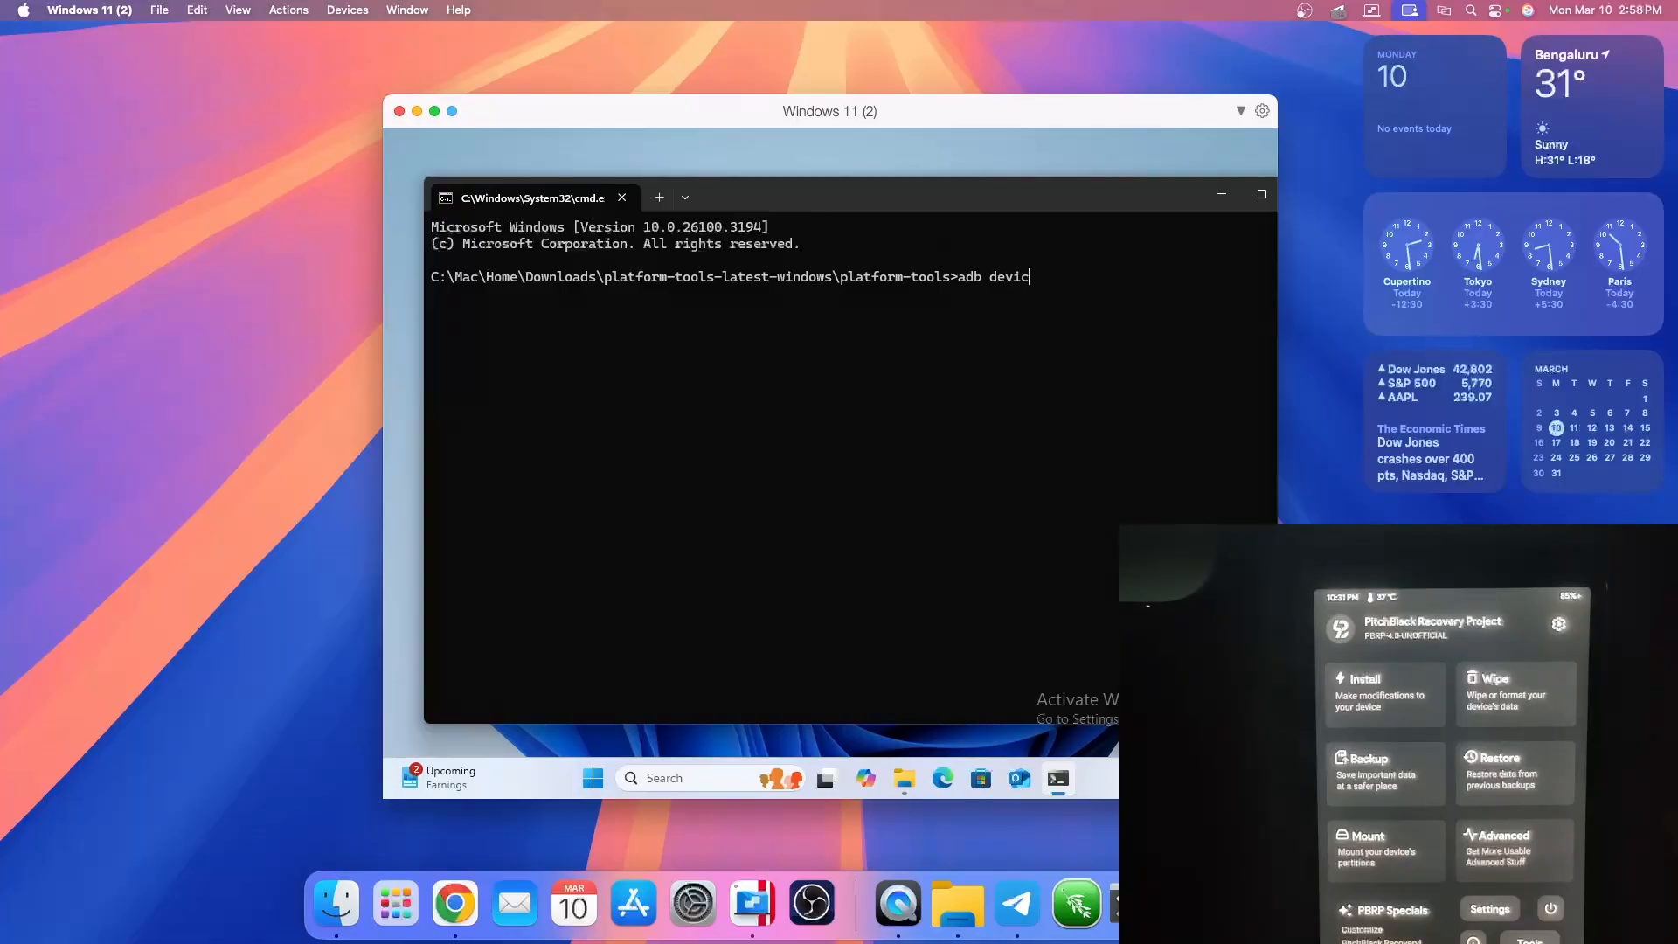
text(es)
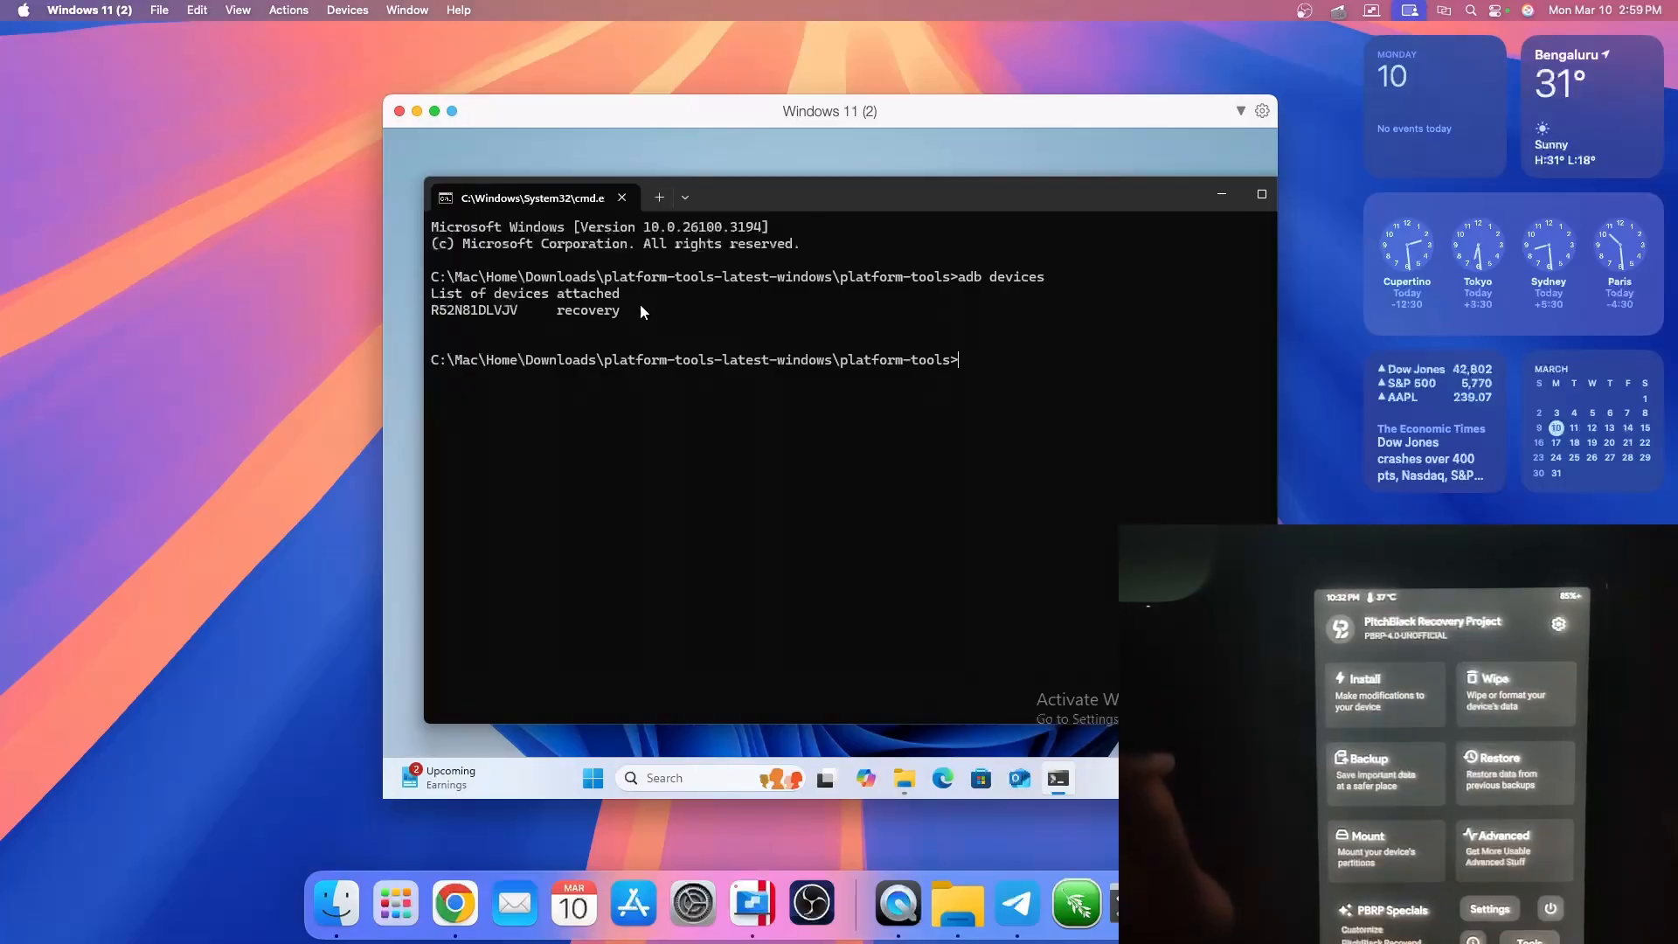
double_click(588, 311)
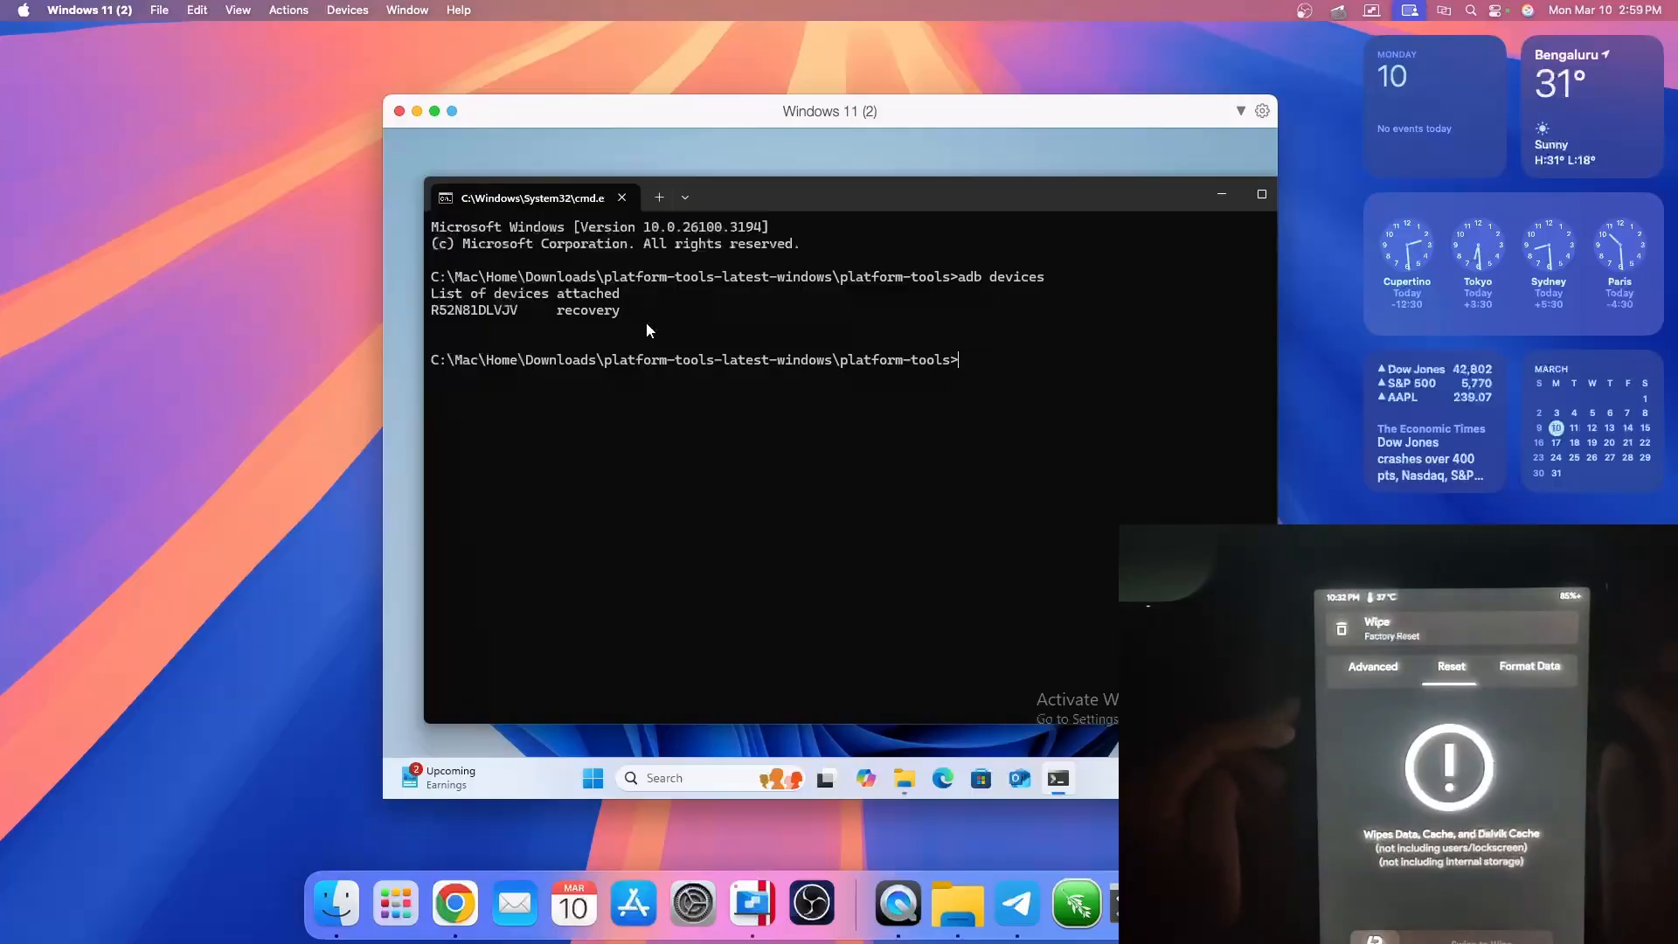
click(1531, 666)
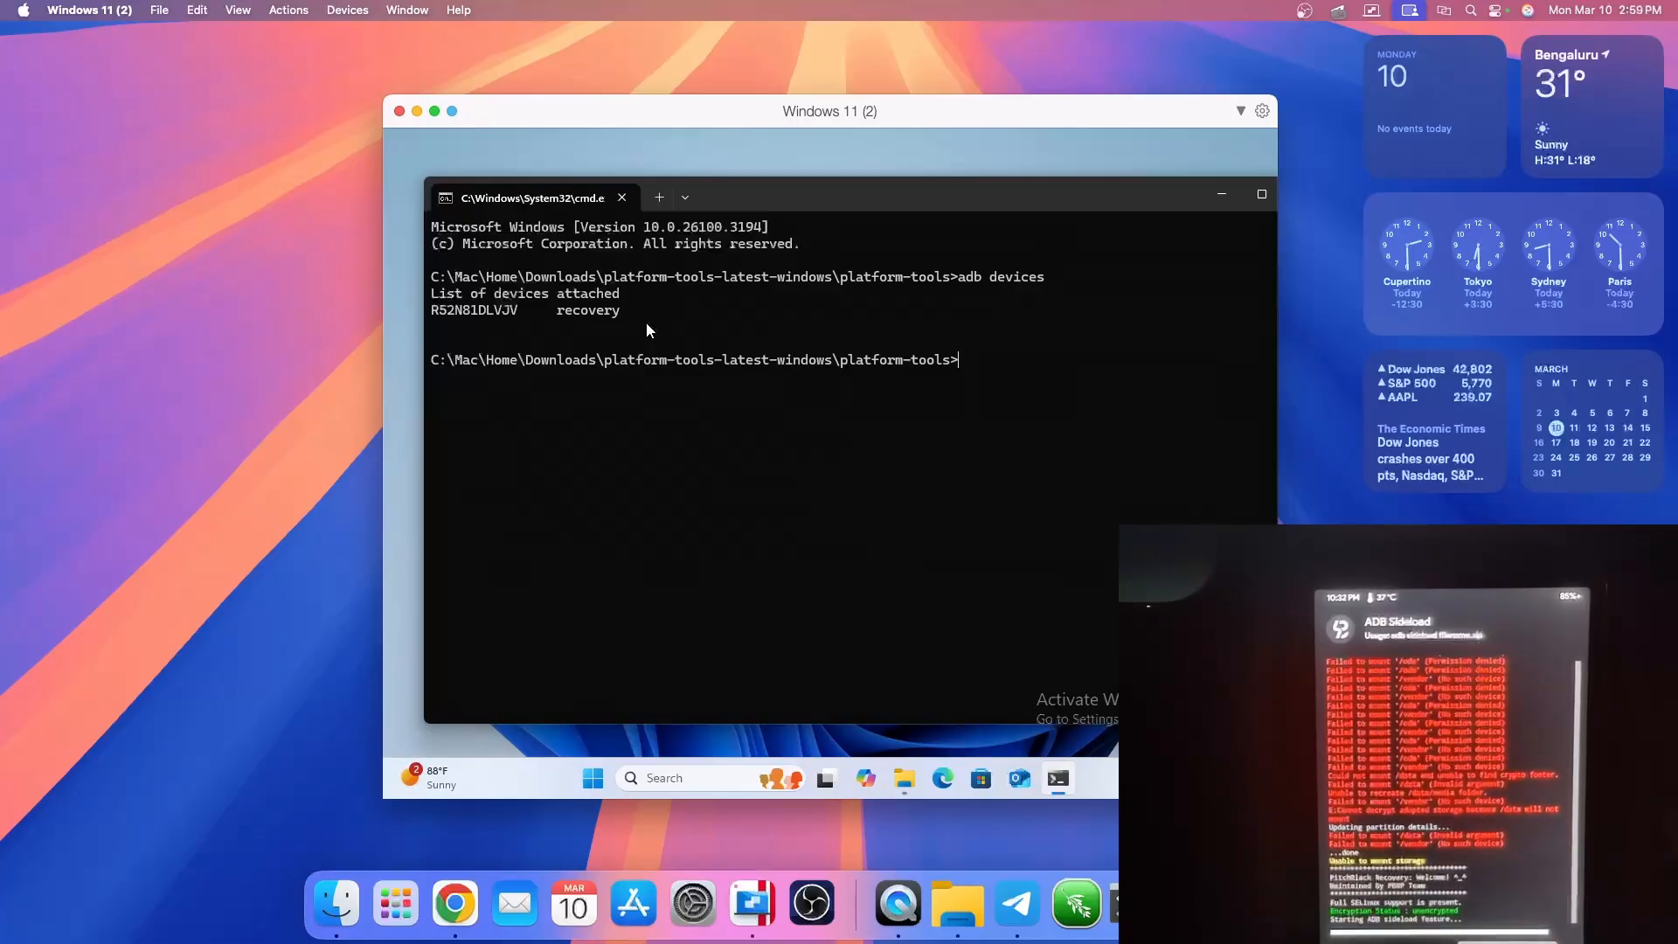
mouse_move(1105, 532)
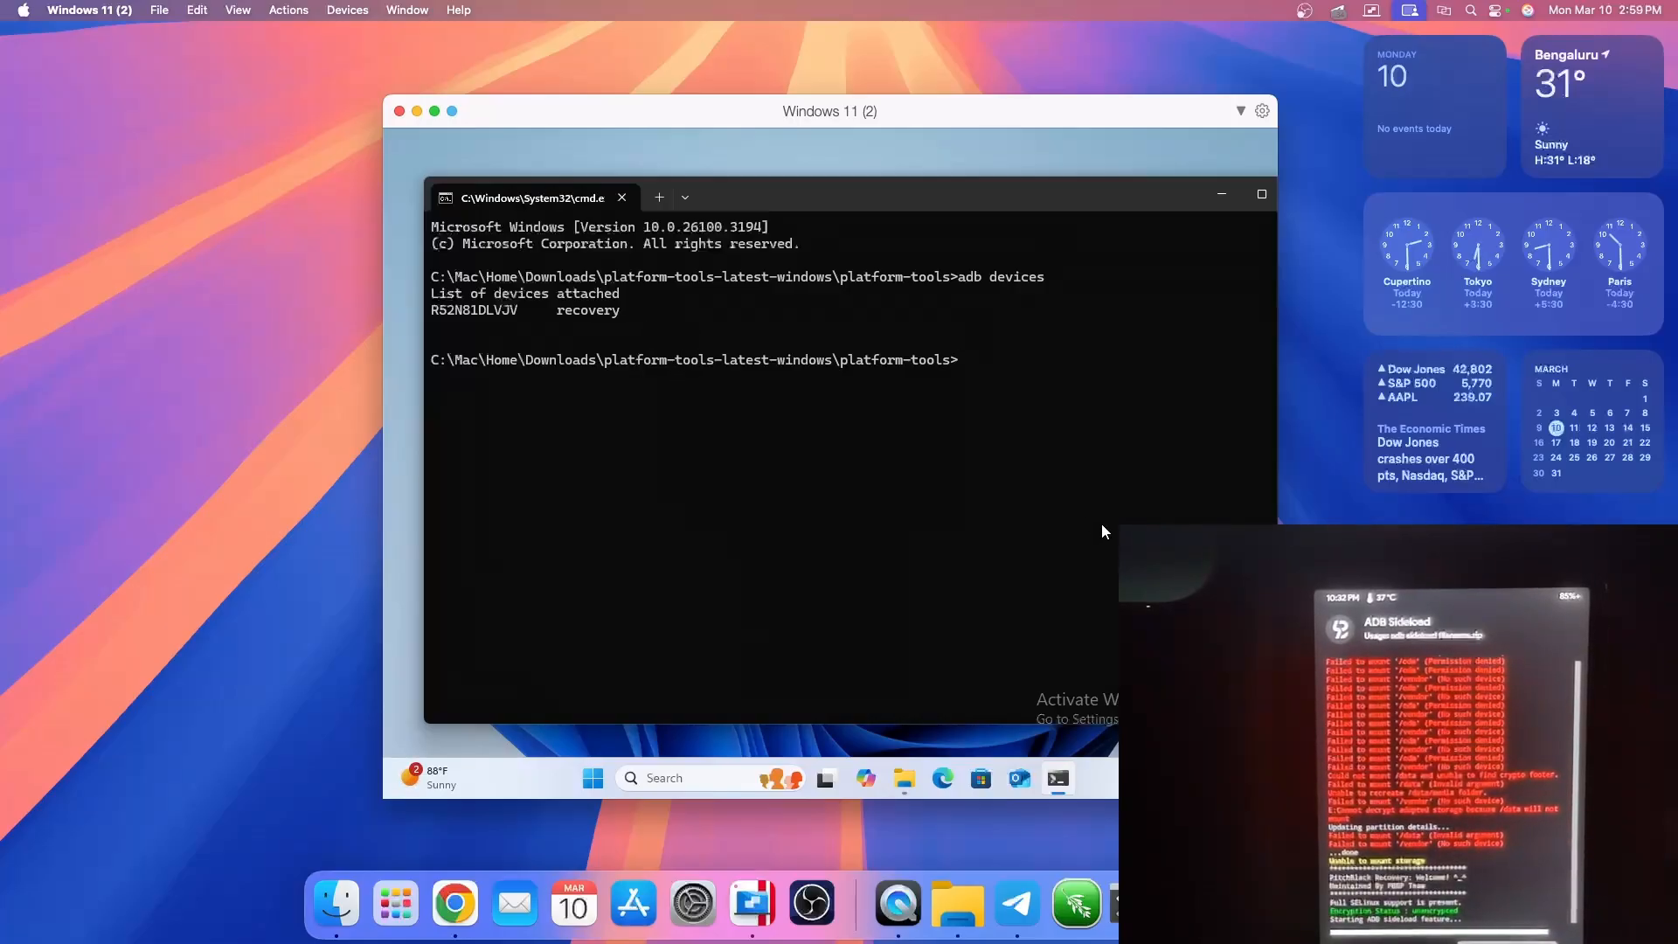
mouse_move(809, 439)
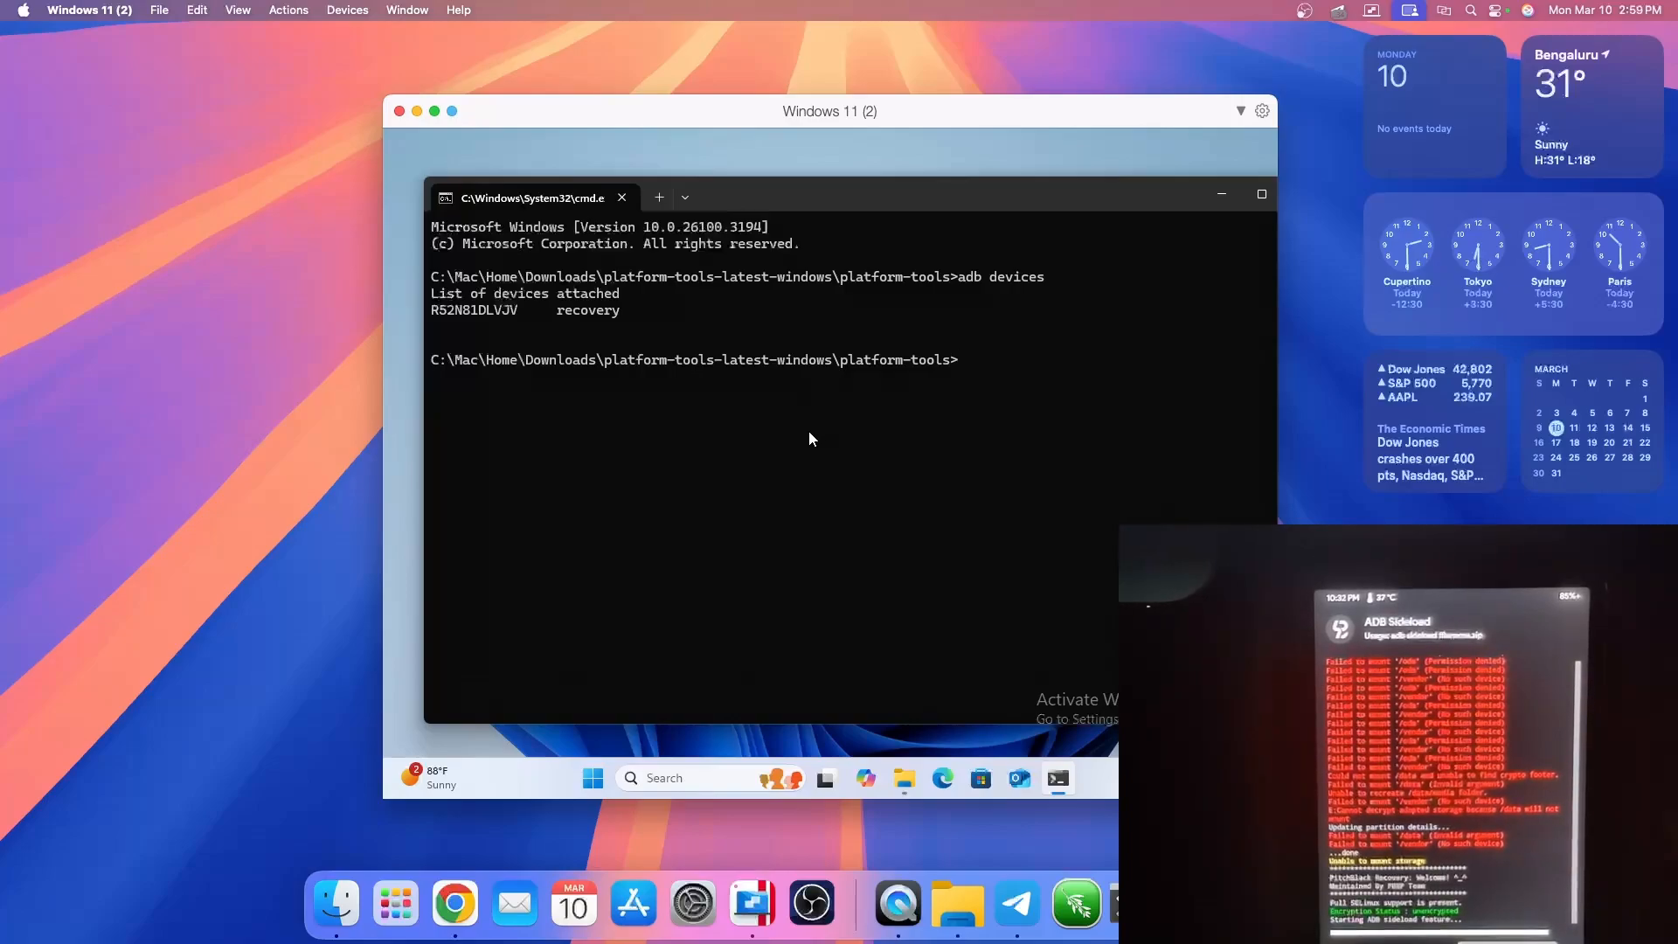
- Re-run adb devices showing the tablet in sideload mode, then begin entering adb sideload
text(adb devices)
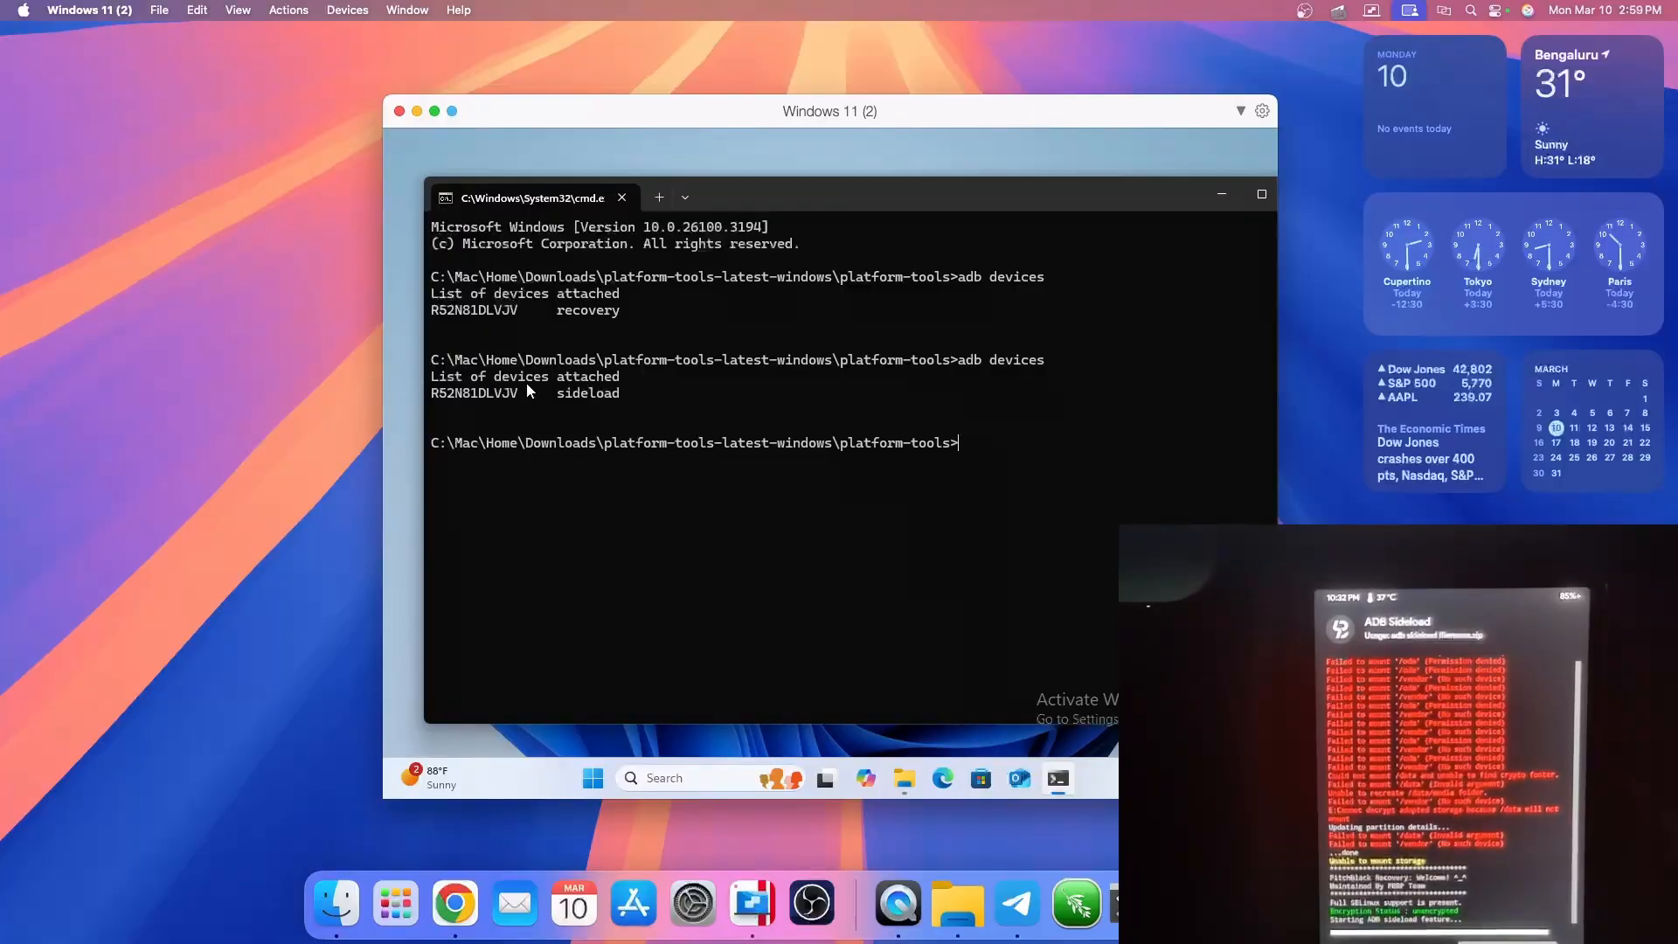
double_click(587, 394)
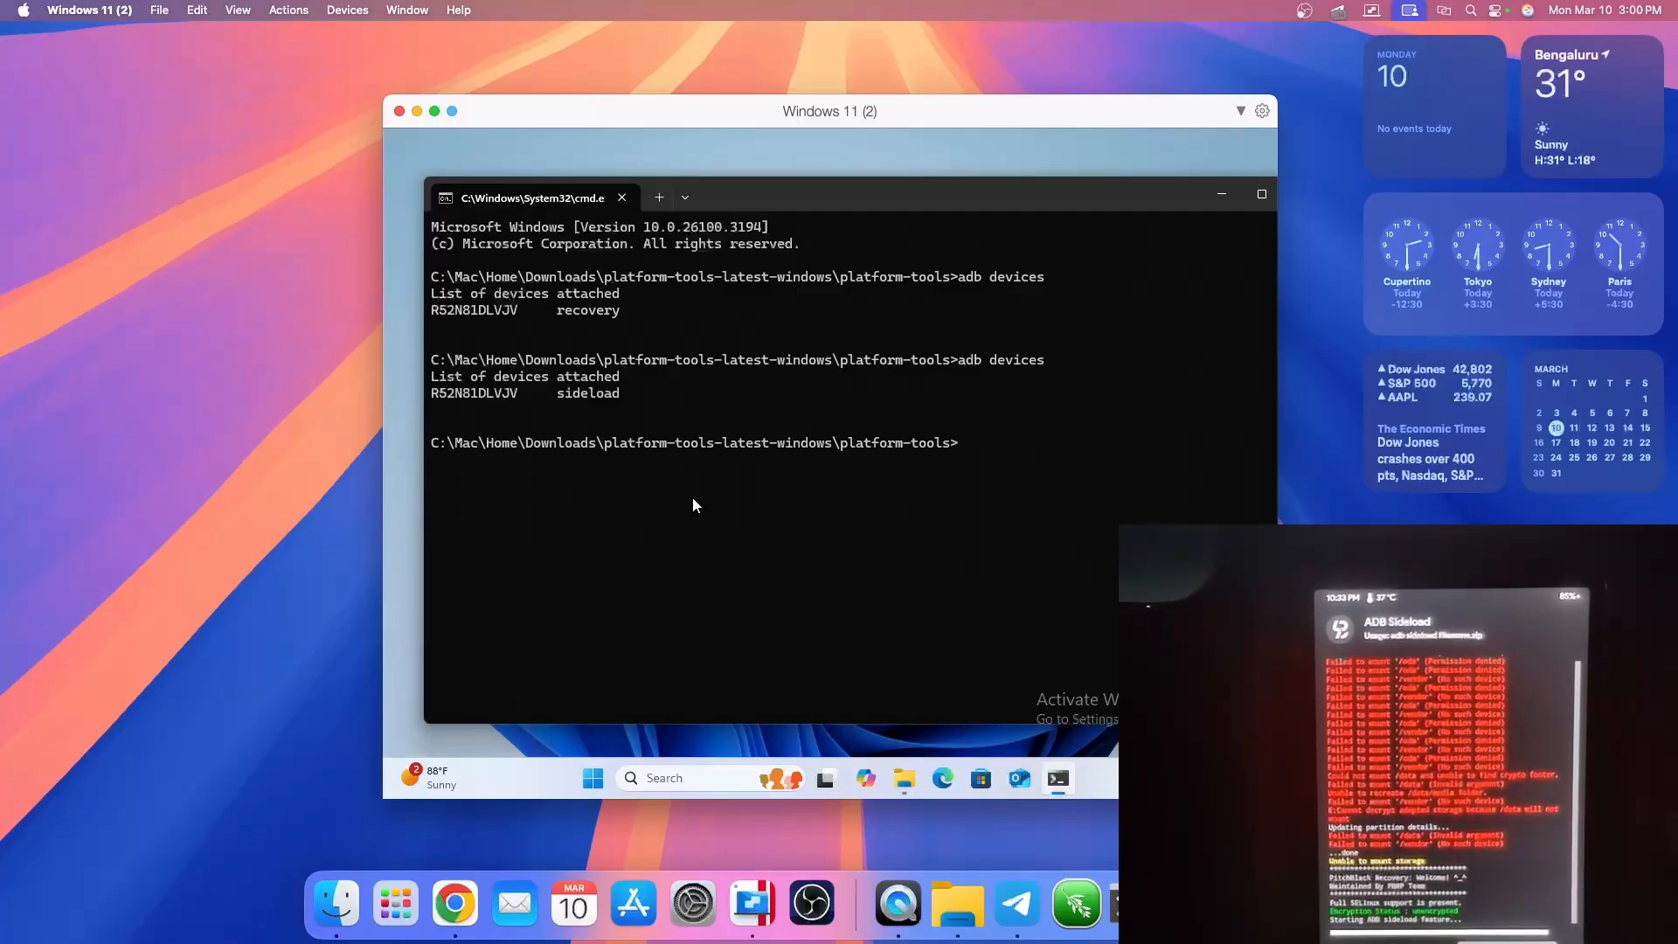
text(adb s)
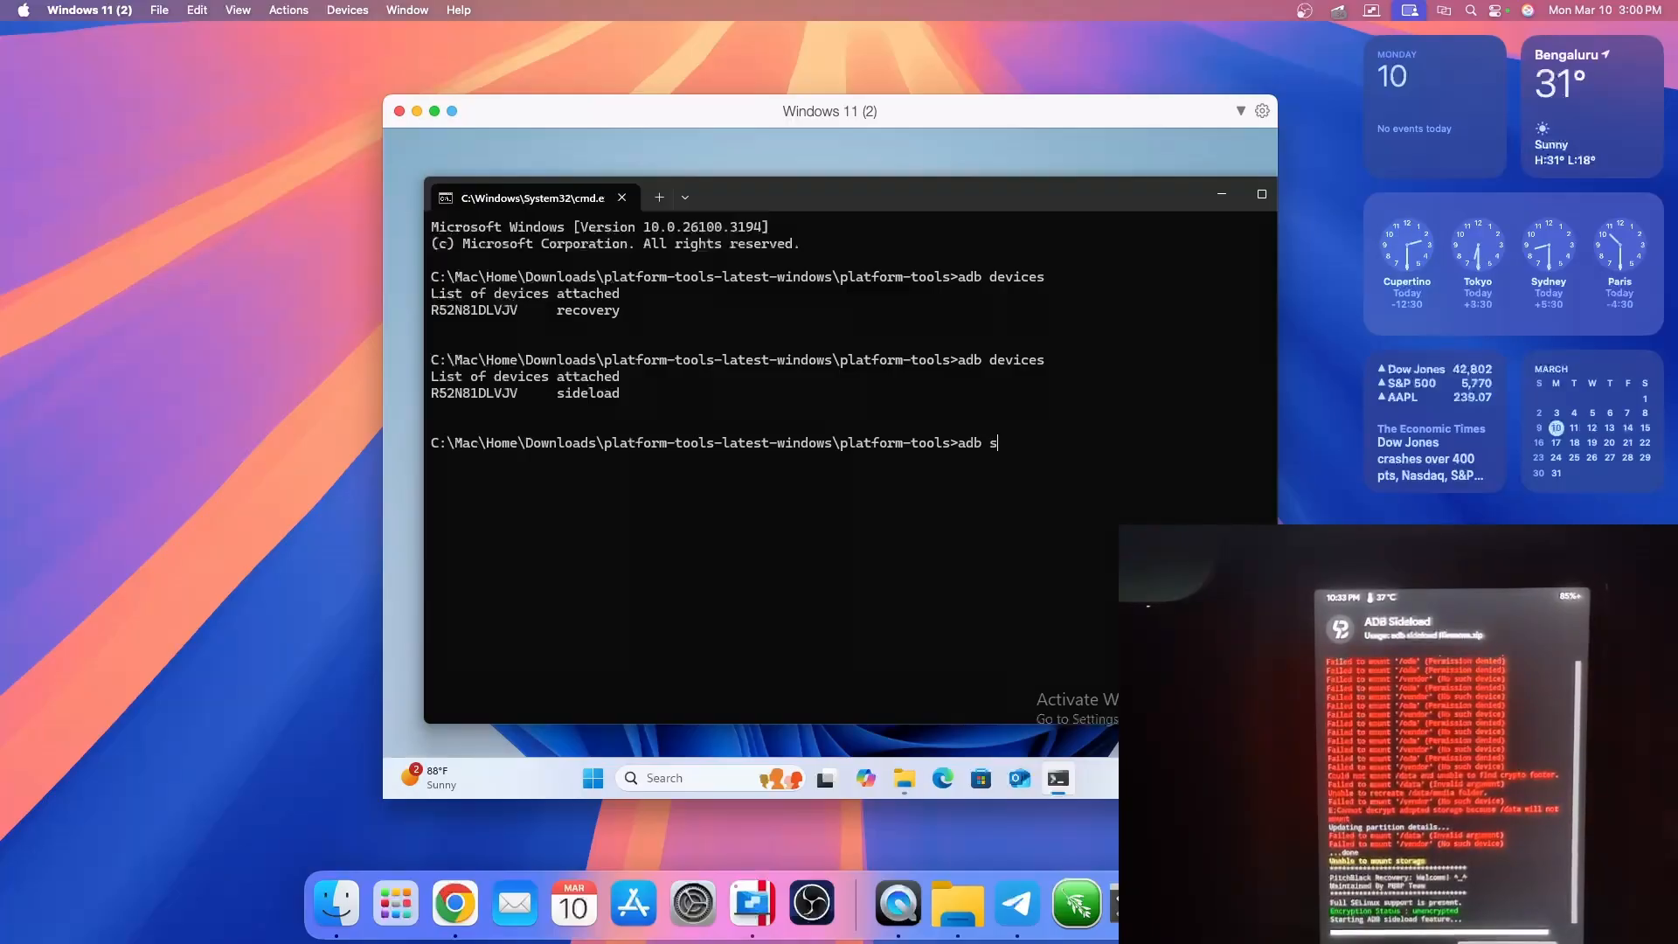
text(ideload)
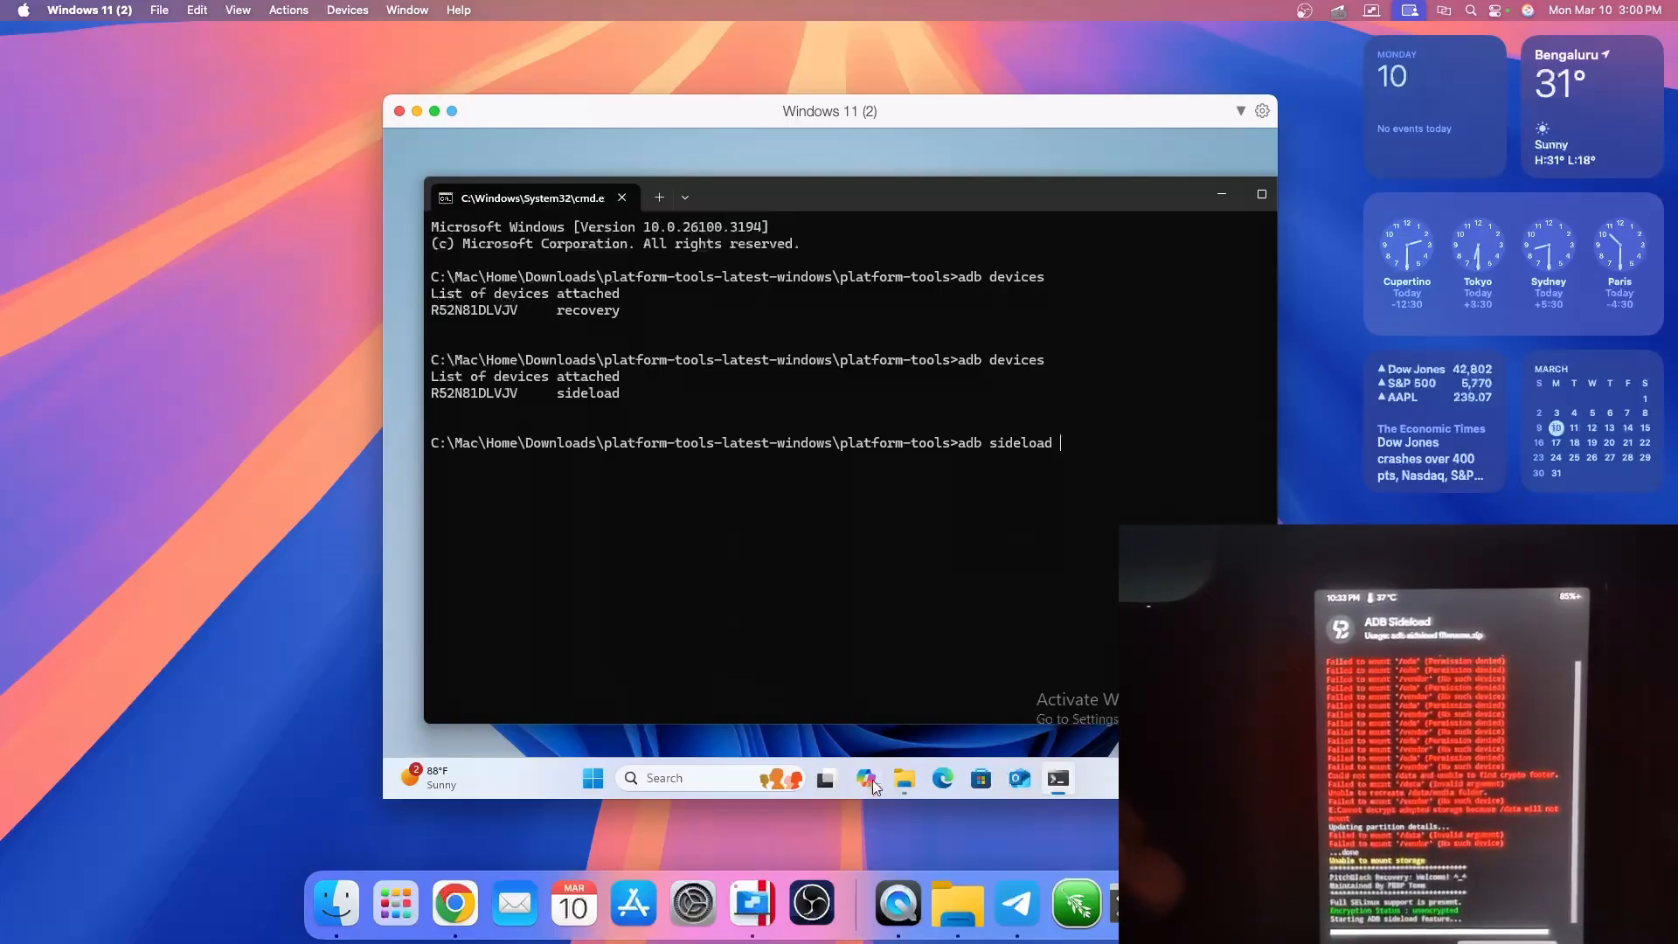
- Return to File Explorer's Downloads folder to supply the EvolutionX-15.0 zip path for the sideload command
click(903, 777)
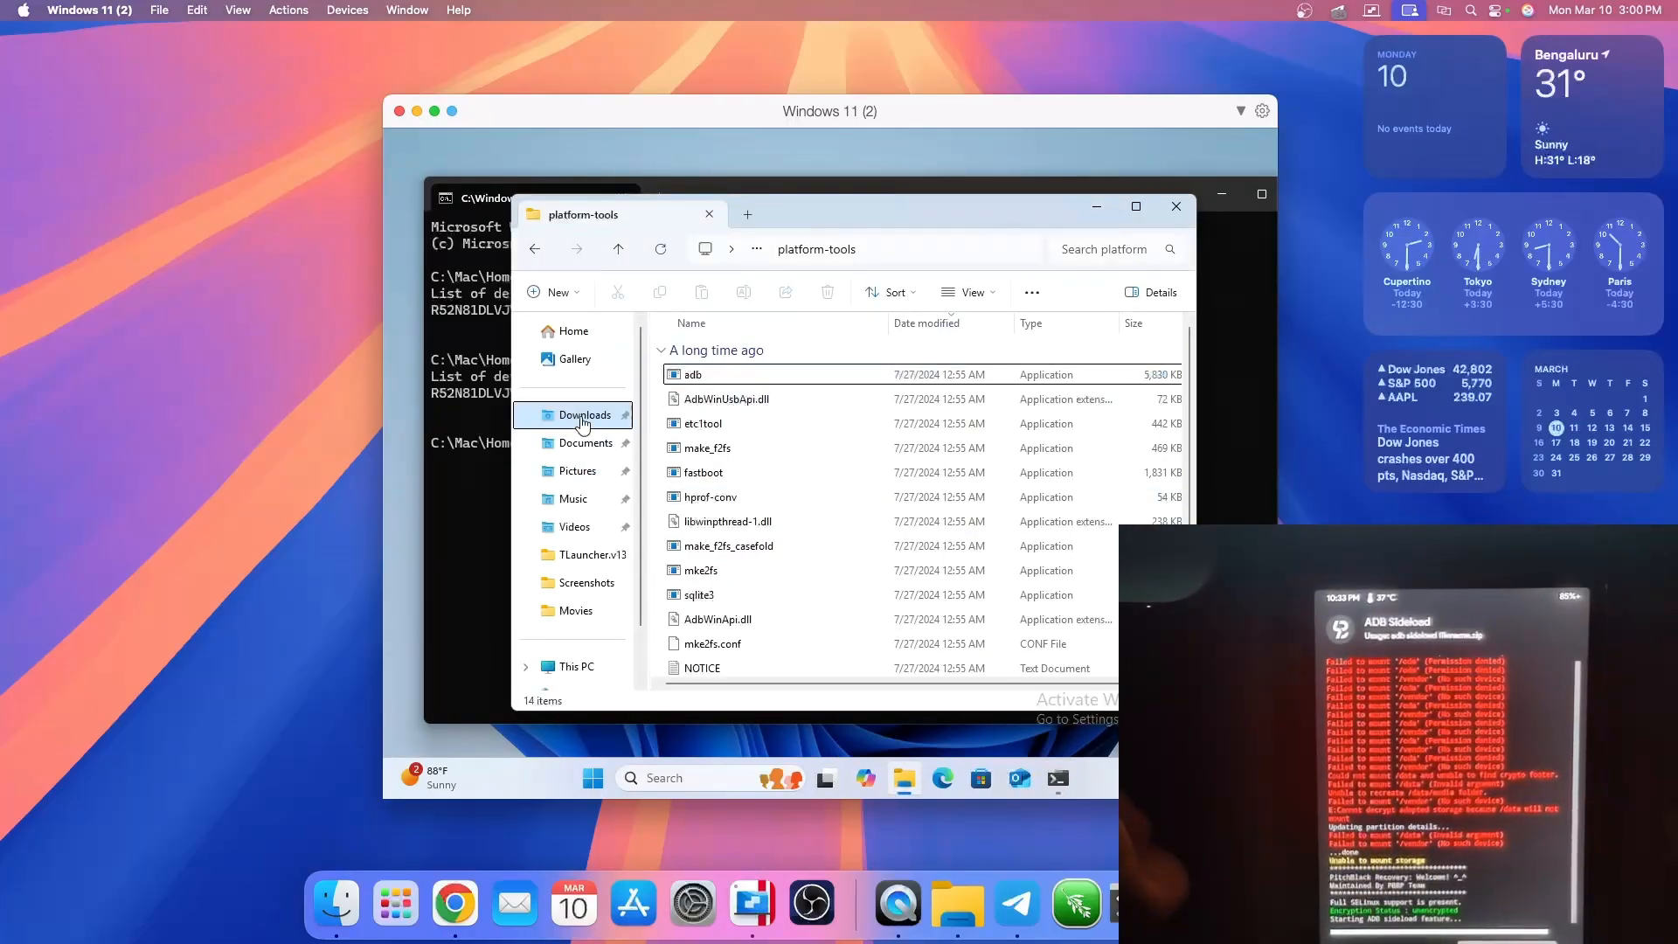
click(585, 416)
text(adb sideload C:\Mac\Home\Downloads\EvolutionX-15.0-20250309-gts7lwifi-10.3-Unofficial.zip)
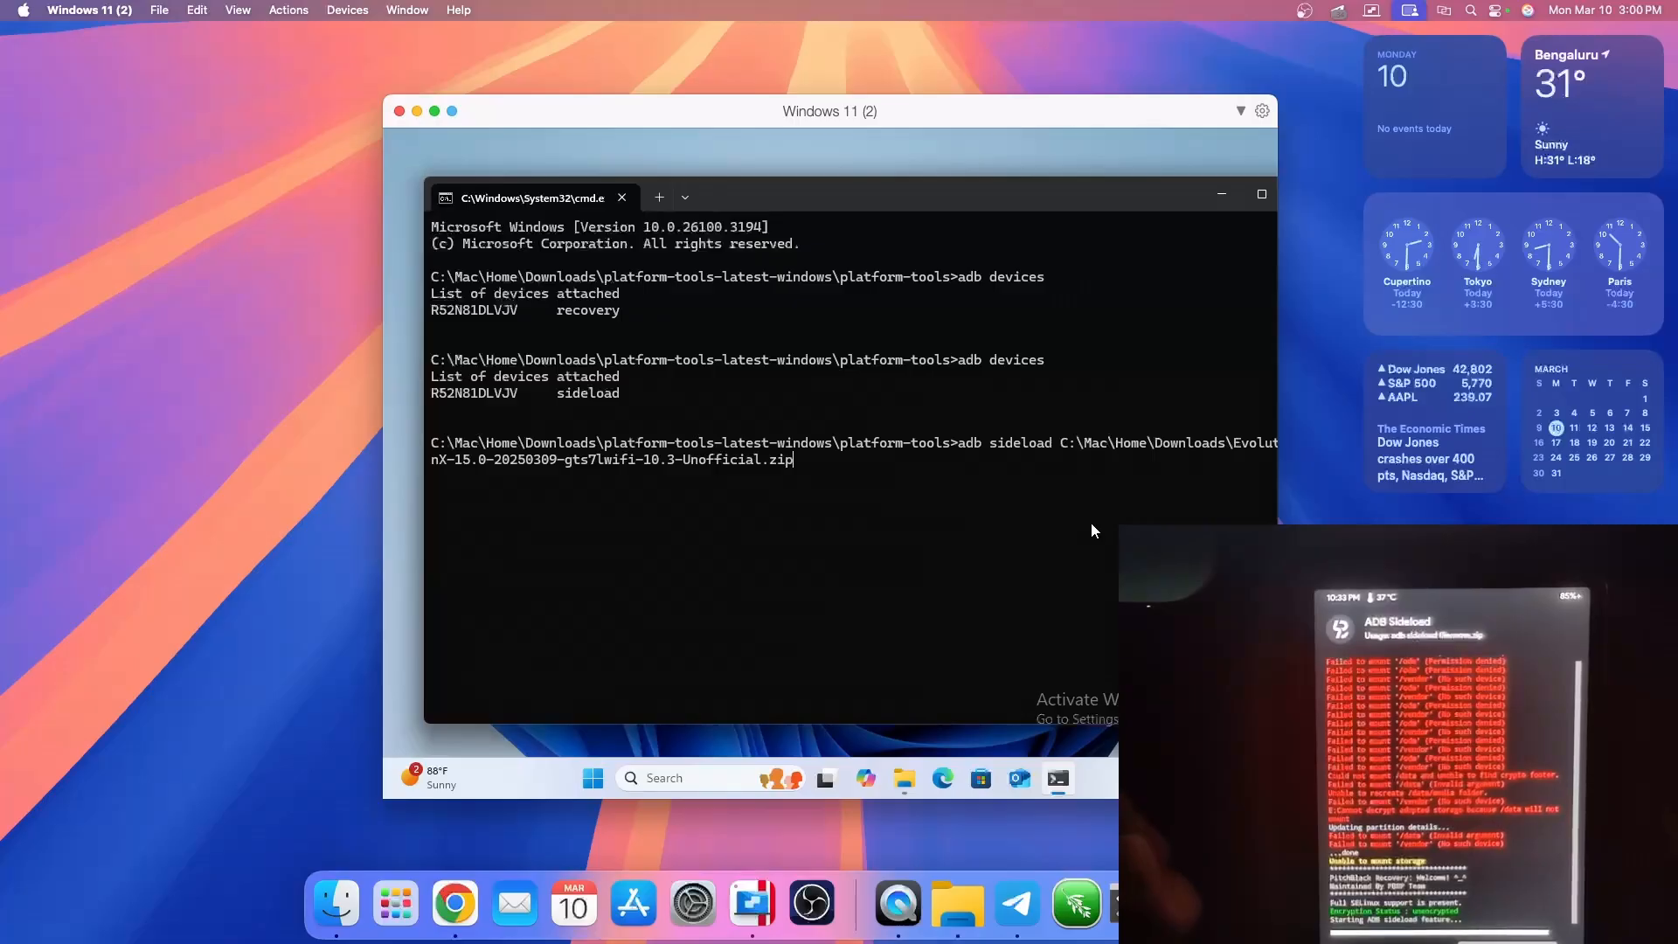
- Run adb sideload with the EvolutionX zip; transfer stops at ~46% with 'failed to read command: No error'
key(enter)
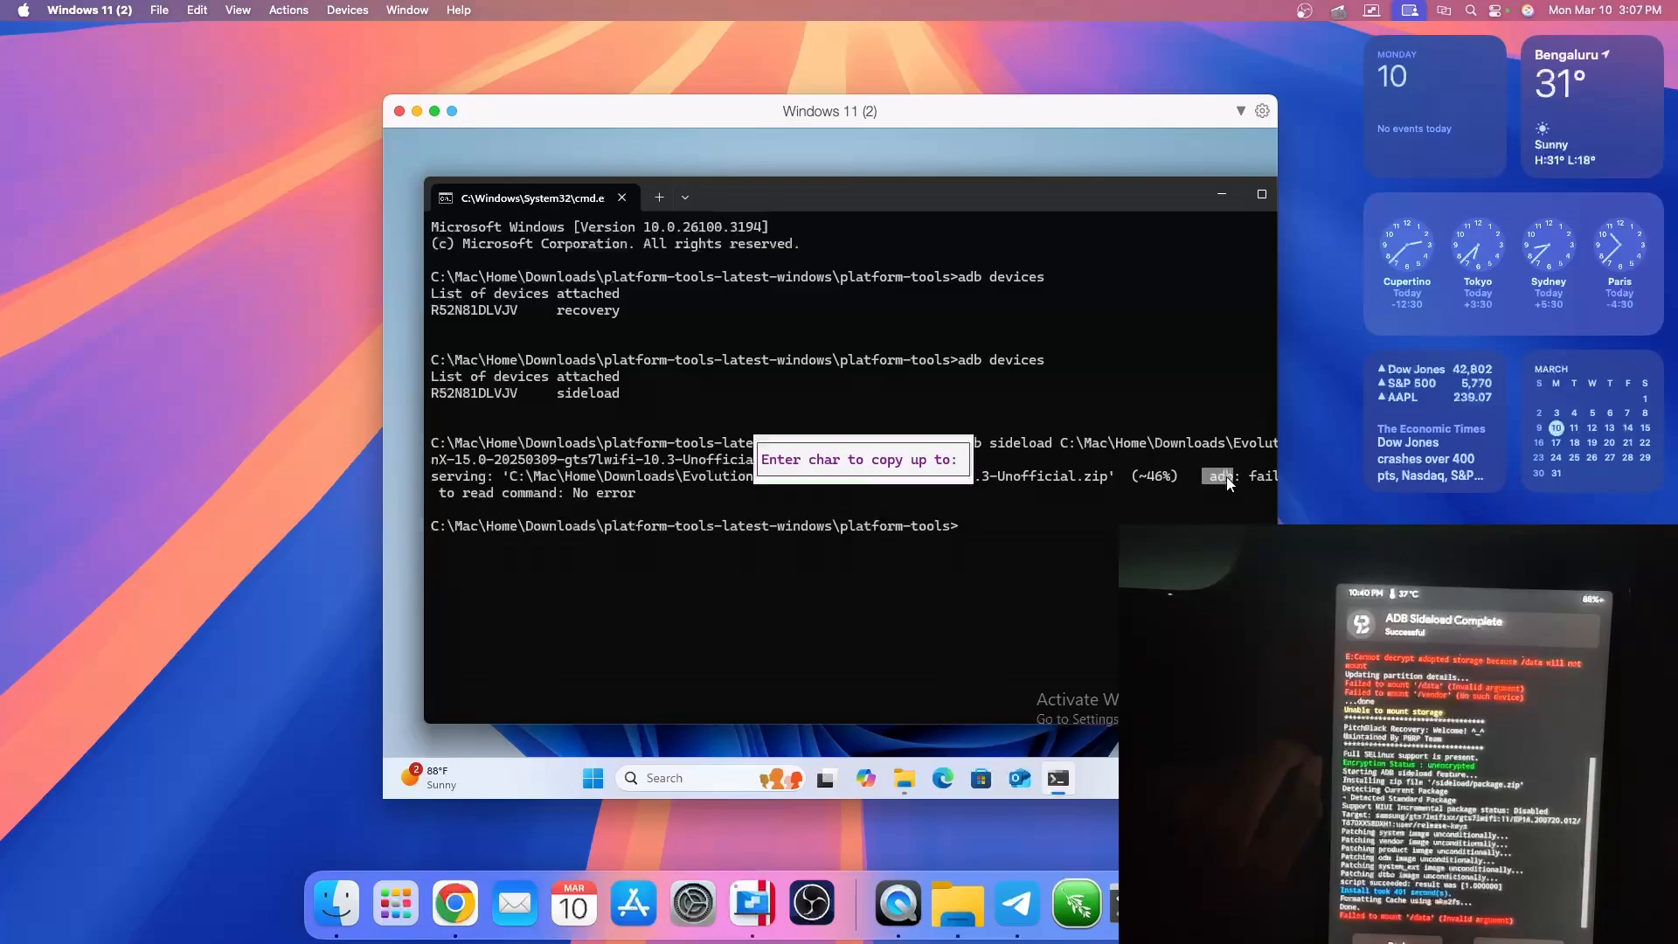
drag(432, 493, 634, 493)
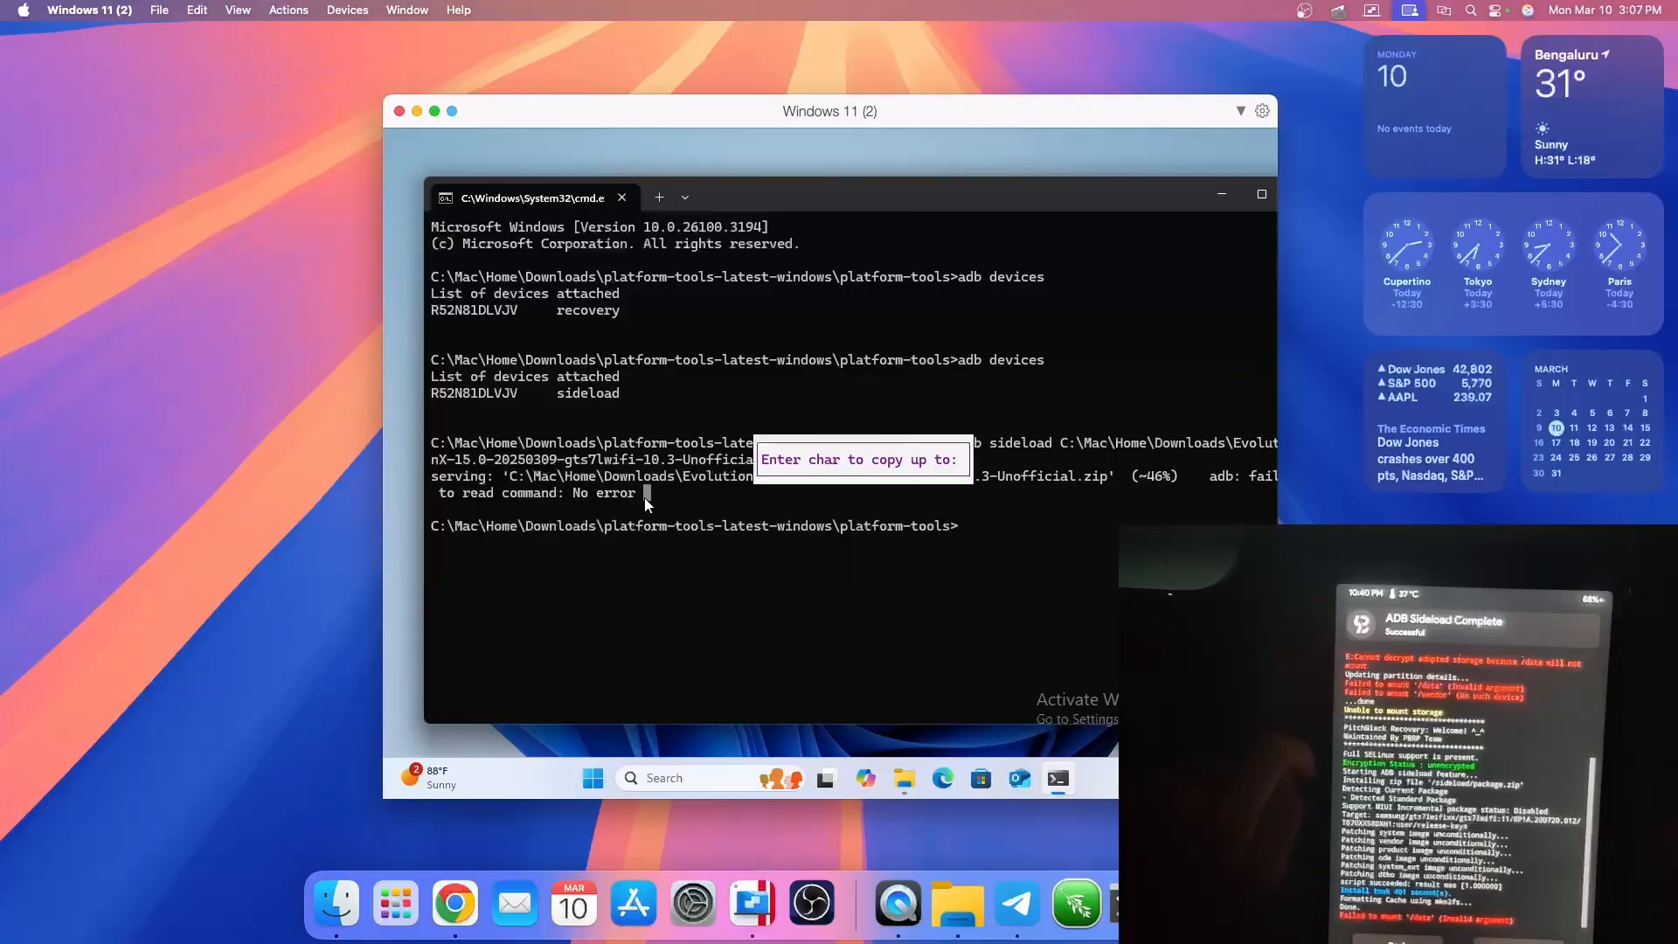
mouse_move(718, 640)
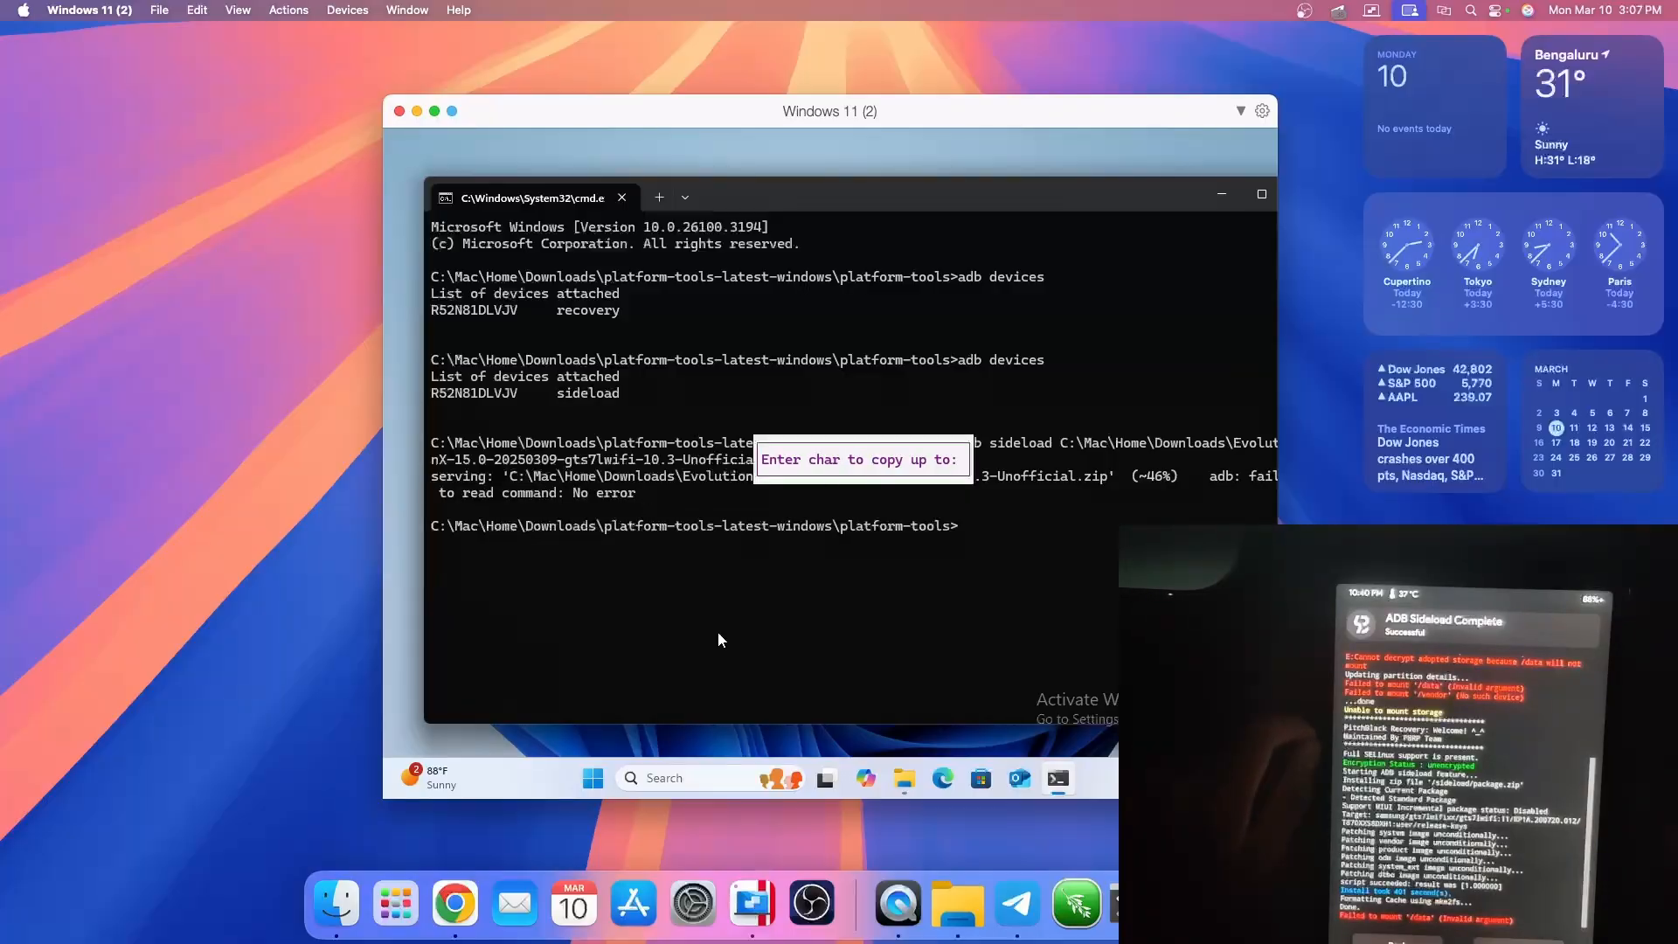